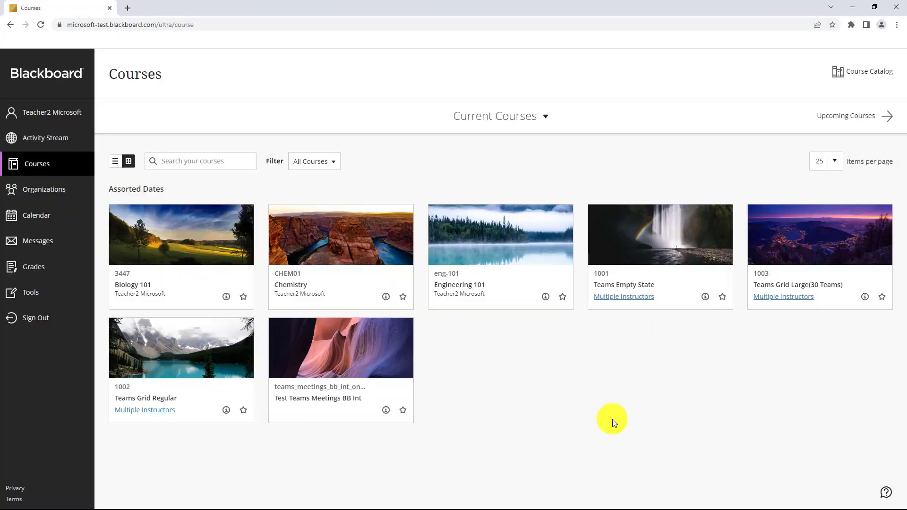
{"action": "mouse_move", "coordinate": [178, 255]}
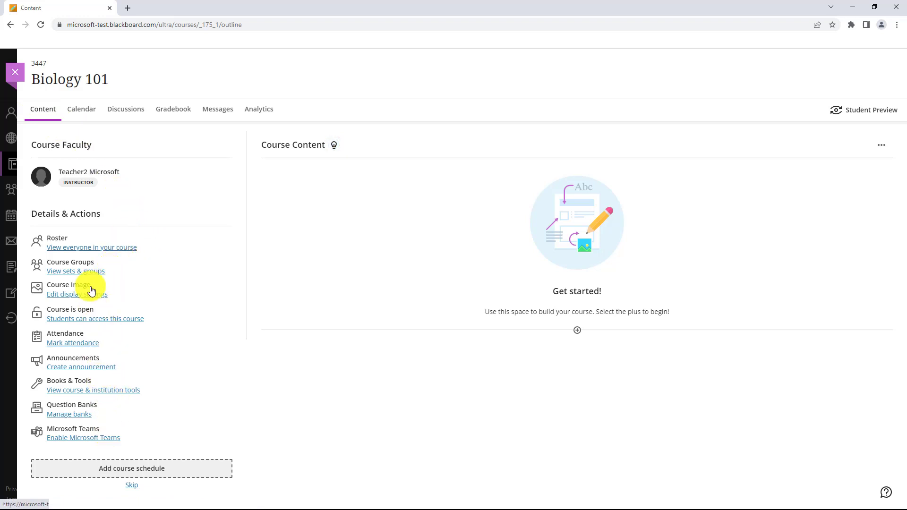
{"action": "mouse_move", "coordinate": [171, 440]}
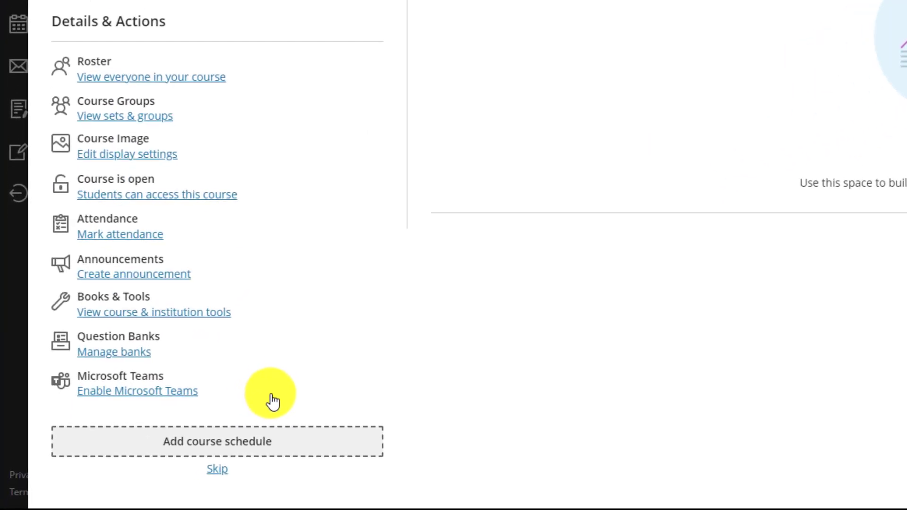
{"action": "mouse_move", "coordinate": [112, 398]}
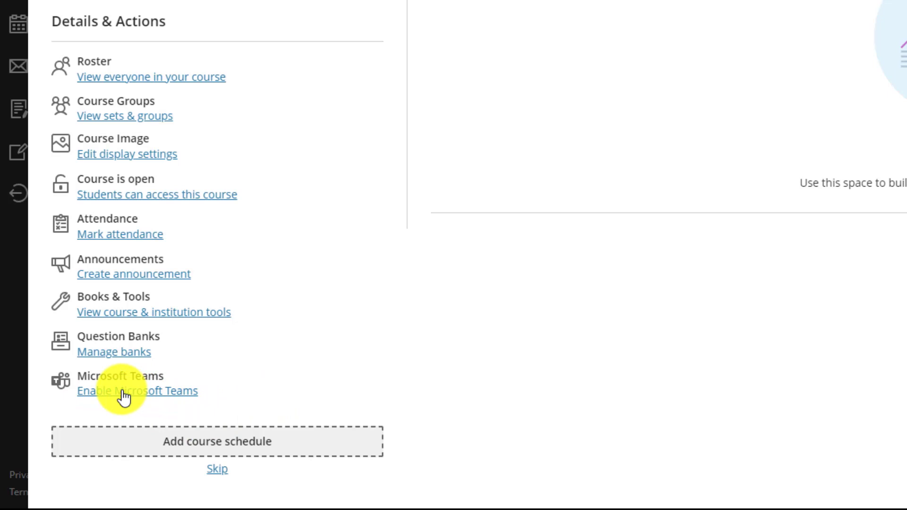
Enable Microsoft Teams for Biology 101 and start its Teams sync.
{"action": "left_click", "coordinate": [138, 390]}
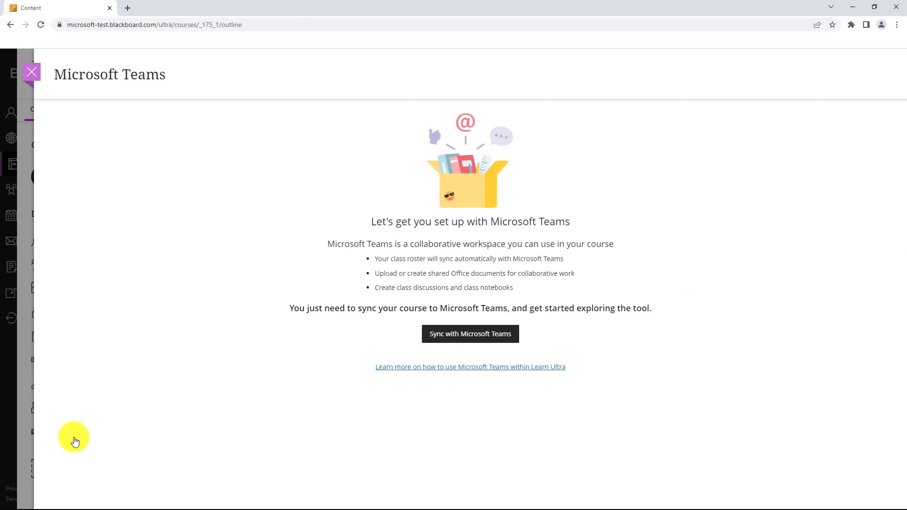
{"action": "mouse_move", "coordinate": [402, 347]}
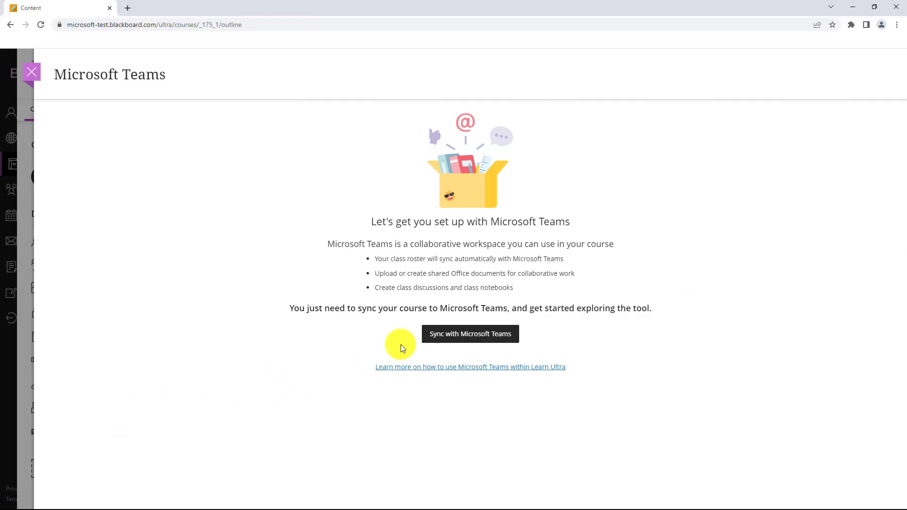
{"action": "mouse_move", "coordinate": [399, 264]}
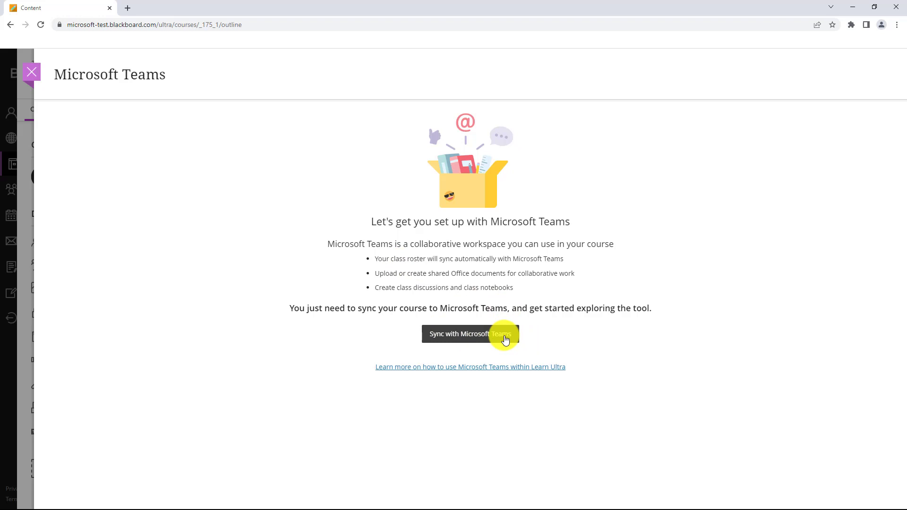
{"action": "left_click", "coordinate": [470, 334]}
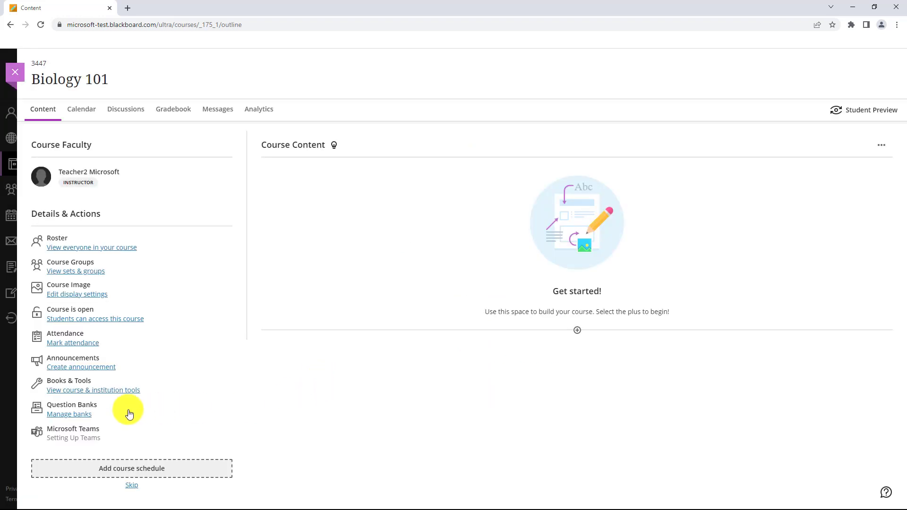
{"action": "mouse_move", "coordinate": [199, 440]}
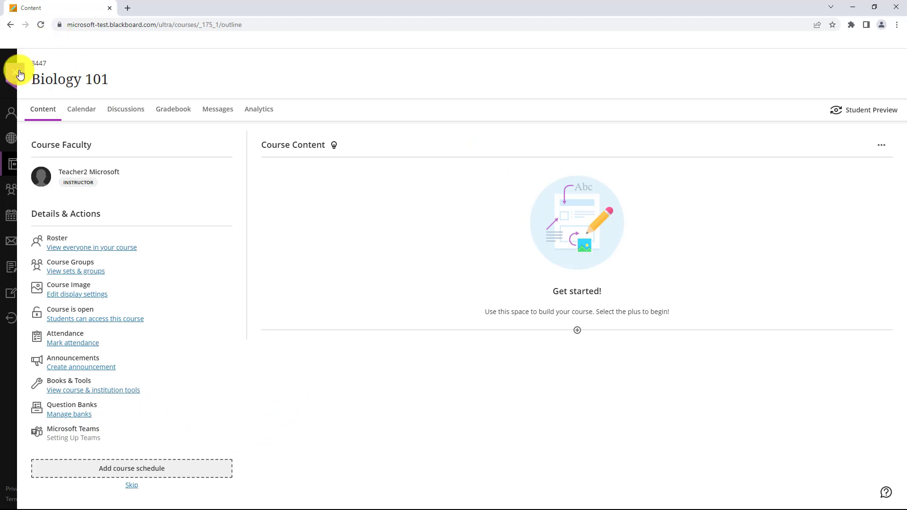
Leave Biology 101 and show the Chemistry course's Microsoft Teams Classes panel.
{"action": "left_click", "coordinate": [18, 73]}
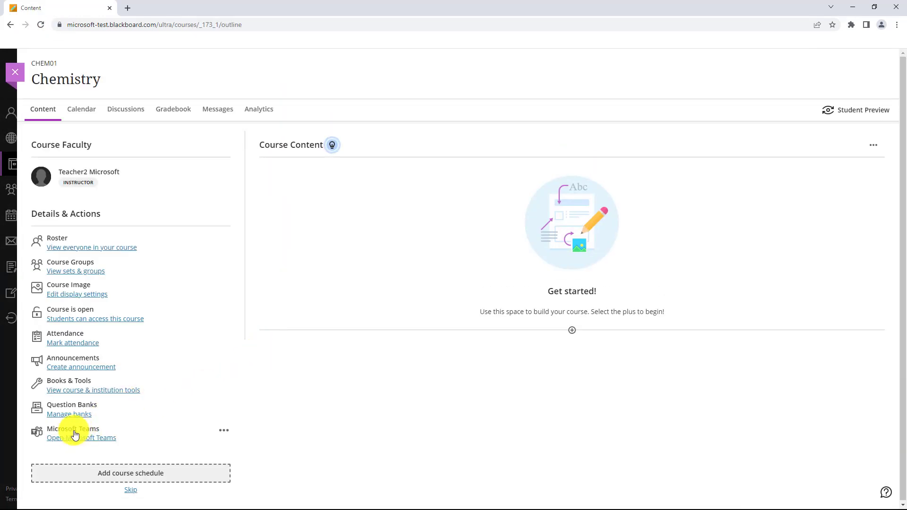
{"action": "mouse_move", "coordinate": [107, 439]}
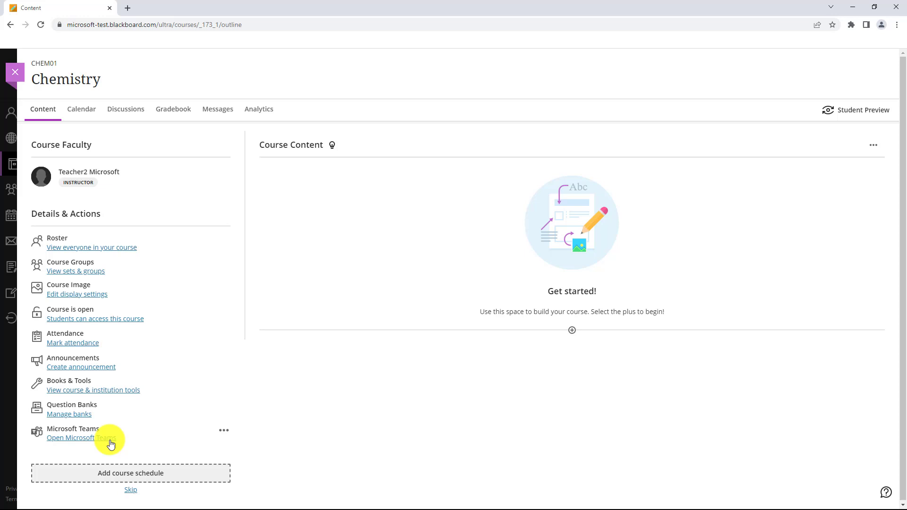
{"action": "left_click", "coordinate": [82, 438]}
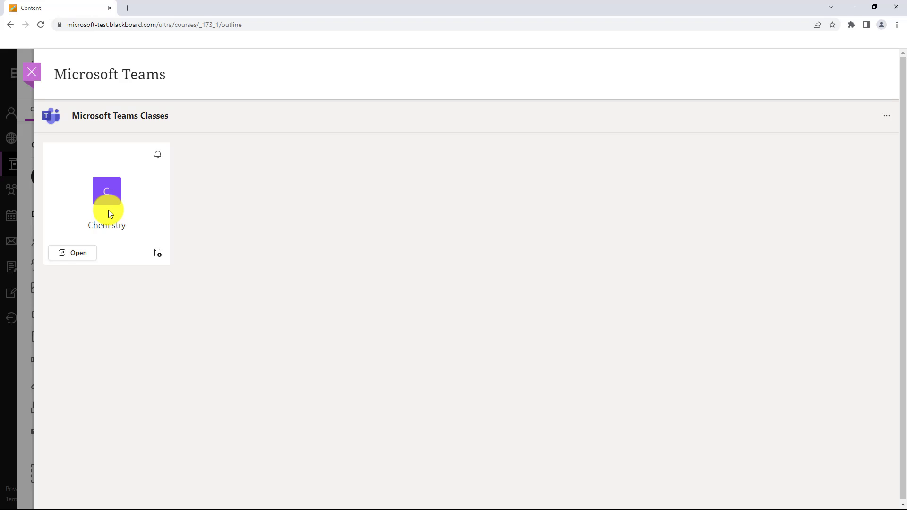
{"action": "mouse_move", "coordinate": [161, 155]}
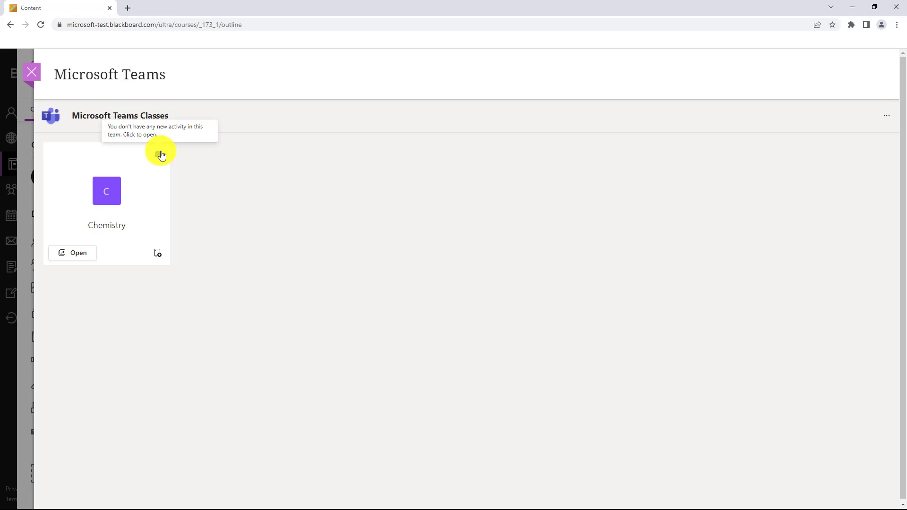
{"action": "mouse_move", "coordinate": [157, 253]}
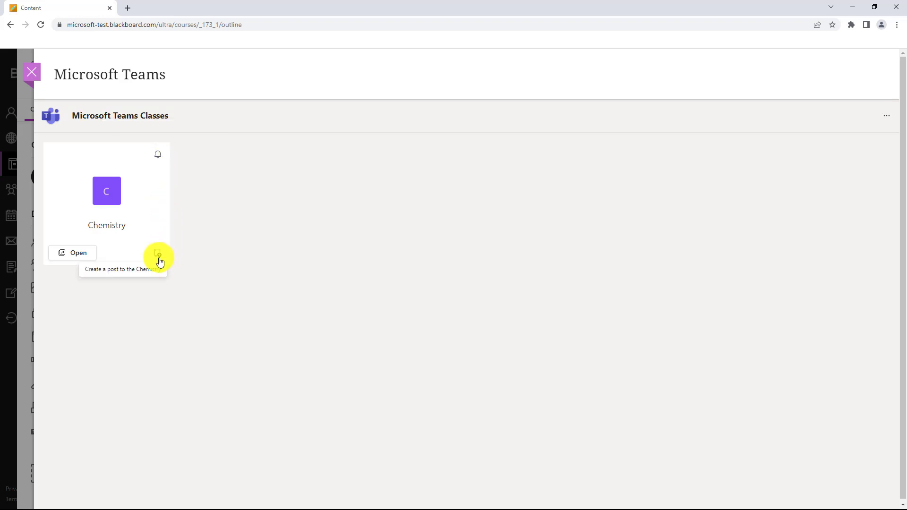
{"action": "mouse_move", "coordinate": [173, 254]}
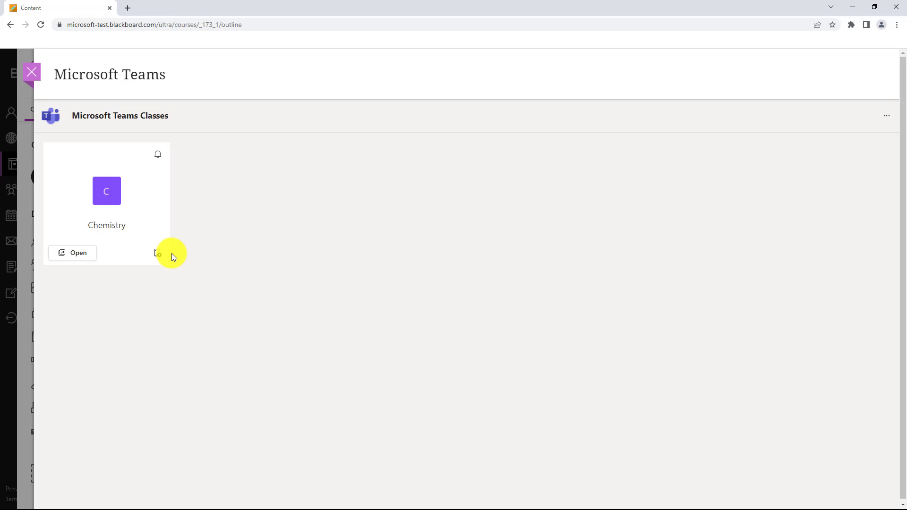
Send "Can't wait for our Chemistry course!" to the Chemistry General channel and dismiss the confirmation.
{"action": "left_click", "coordinate": [157, 253]}
{"action": "type", "text": "Can't wait for our Chemistry course!"}
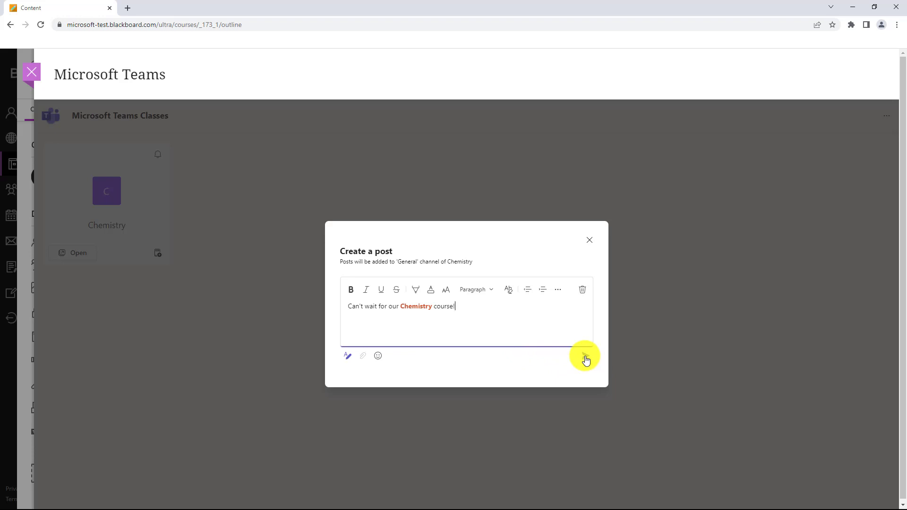
{"action": "left_click", "coordinate": [585, 355]}
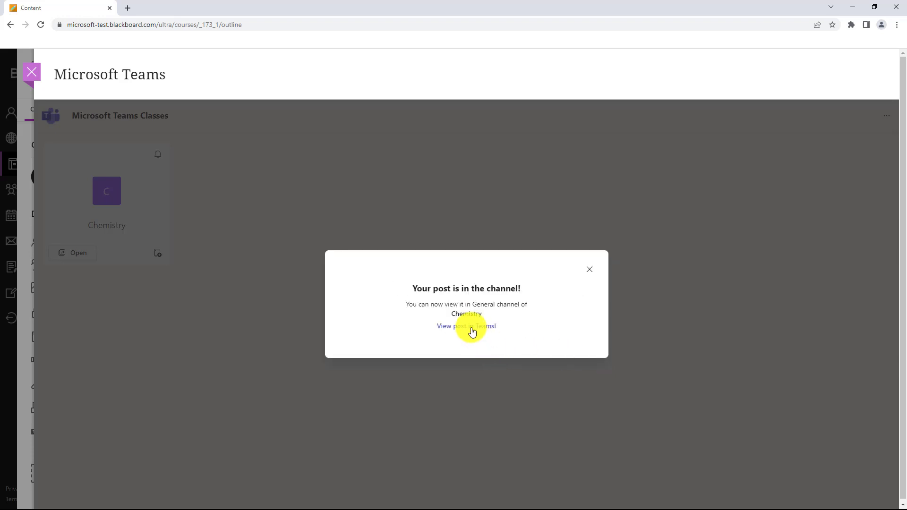
{"action": "mouse_move", "coordinate": [578, 277]}
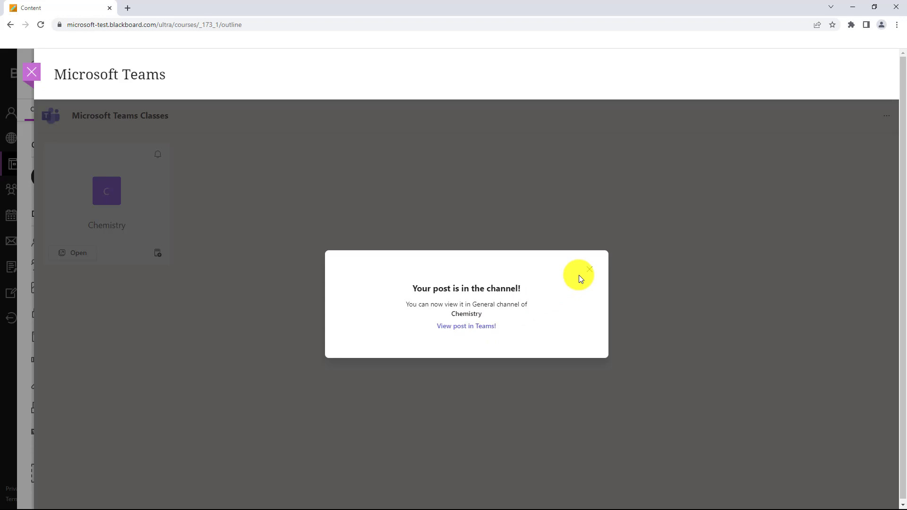
{"action": "left_click", "coordinate": [589, 269]}
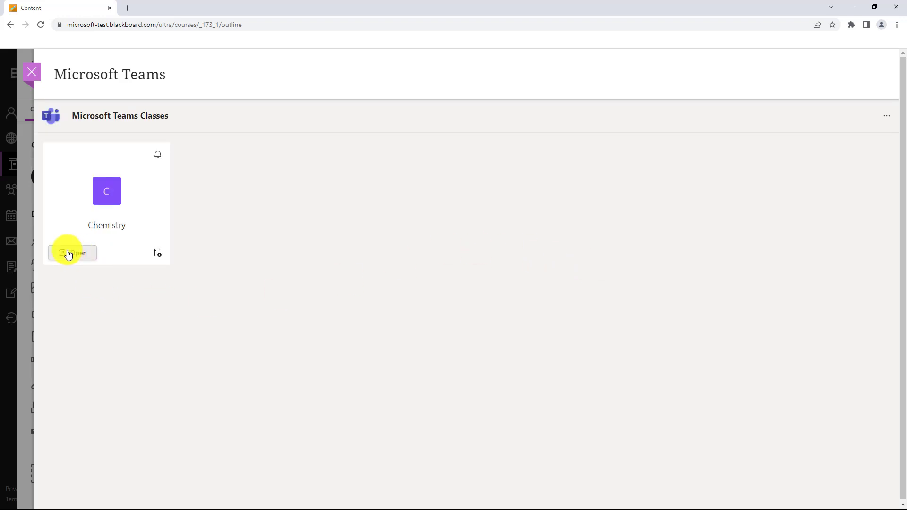
Open the Chemistry team in Teams and activate it for the six waiting students.
{"action": "left_click", "coordinate": [72, 253]}
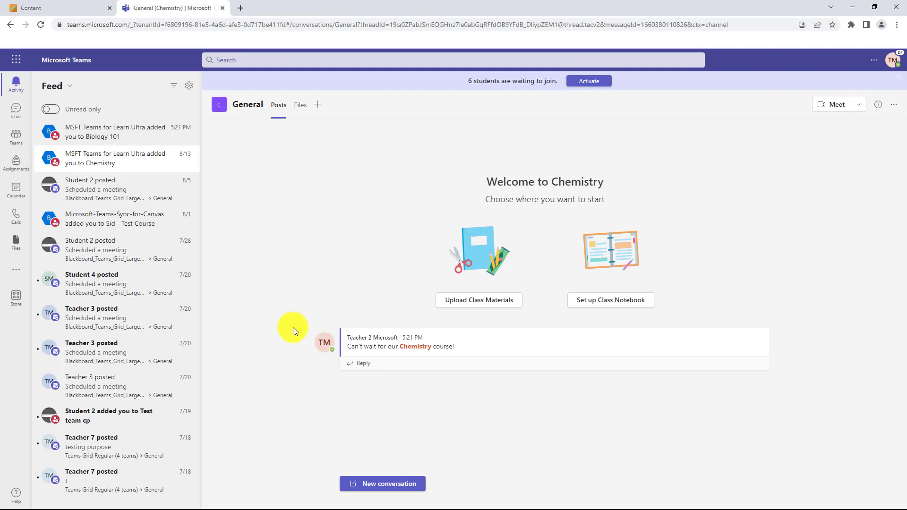
{"action": "mouse_move", "coordinate": [478, 349]}
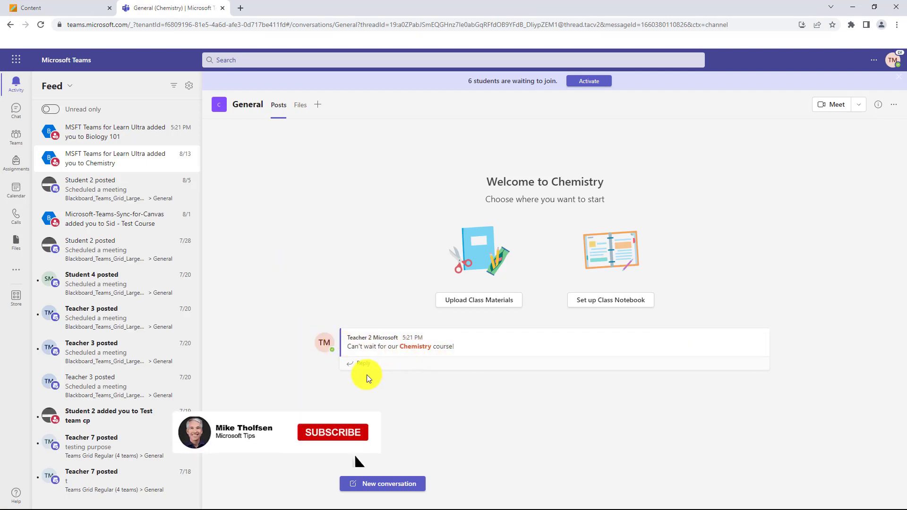
{"action": "left_click", "coordinate": [333, 433]}
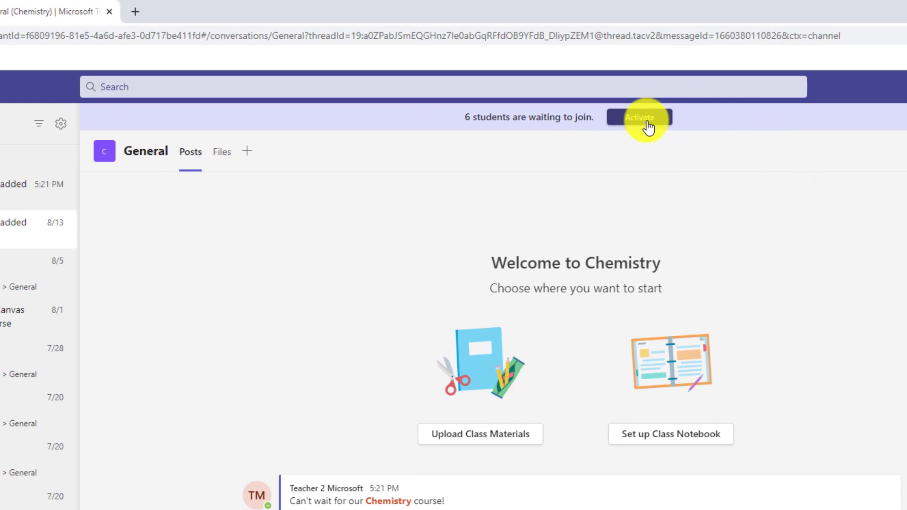
{"action": "mouse_move", "coordinate": [469, 135]}
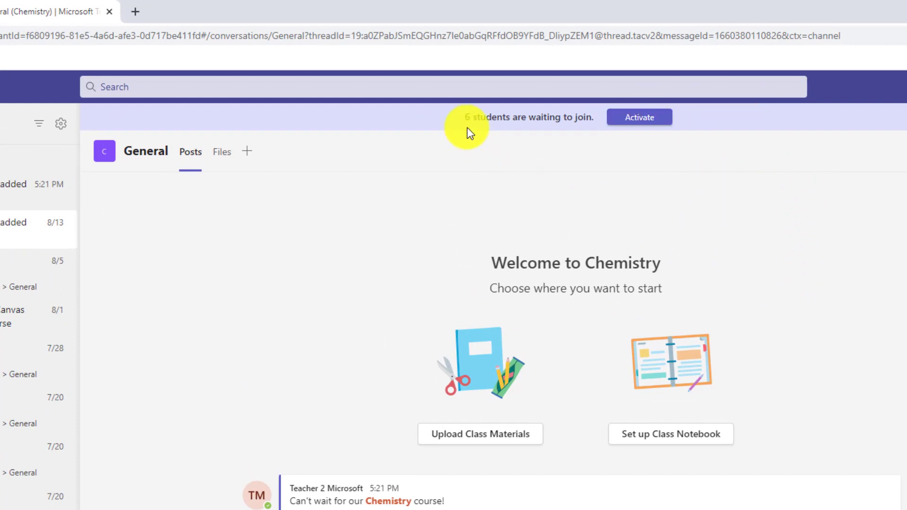
{"action": "mouse_move", "coordinate": [588, 150]}
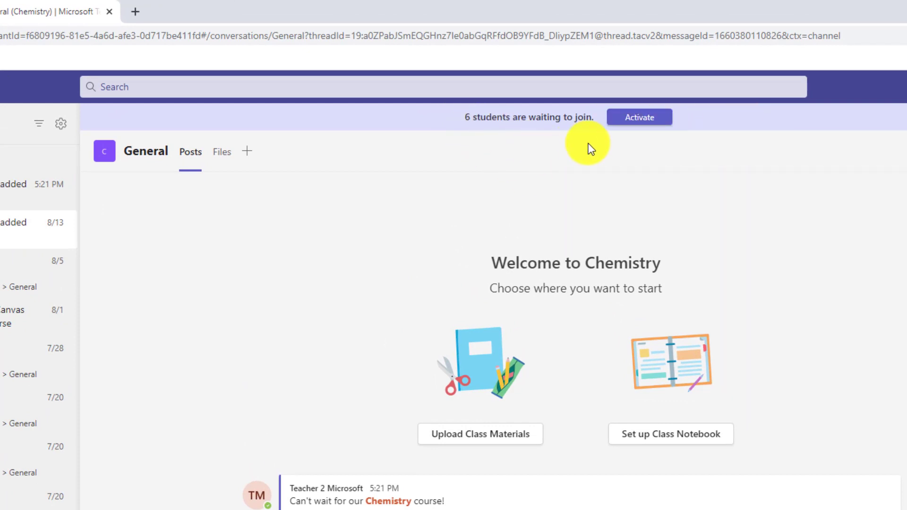
{"action": "left_click", "coordinate": [639, 117]}
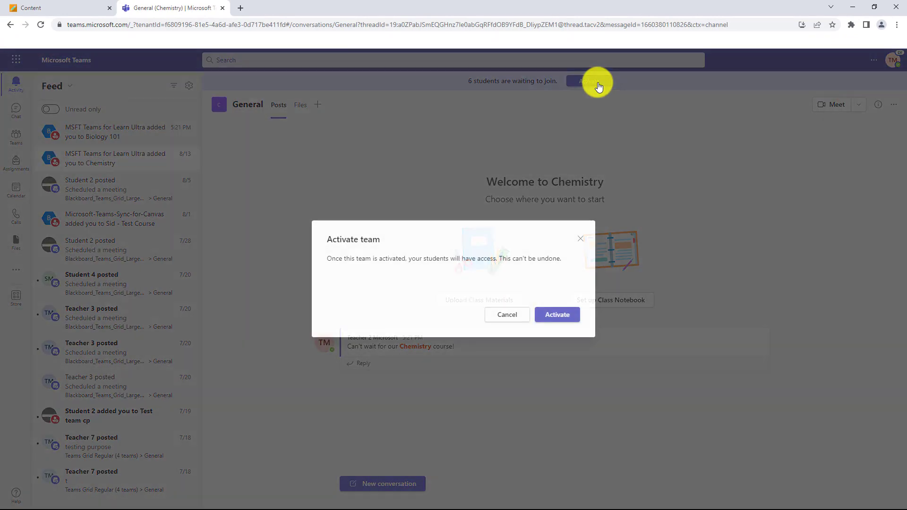
{"action": "mouse_move", "coordinate": [566, 315]}
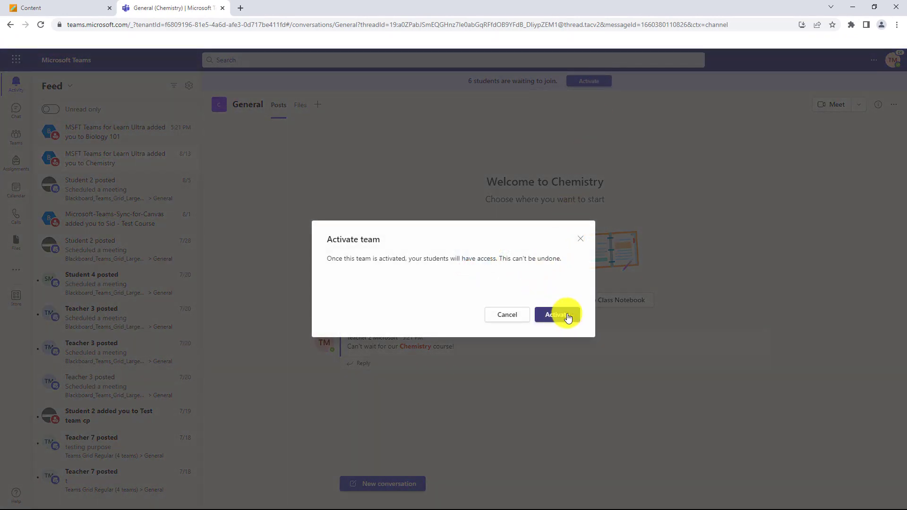
{"action": "left_click", "coordinate": [555, 315]}
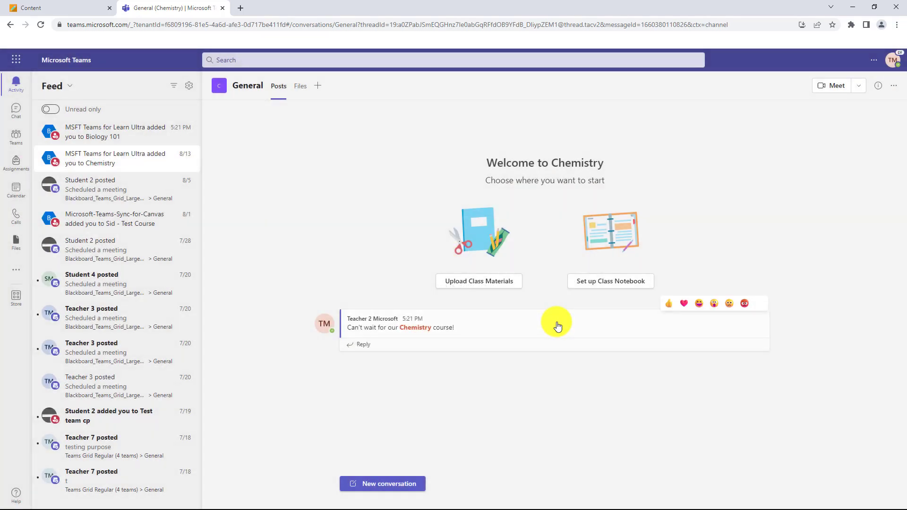
{"action": "mouse_move", "coordinate": [545, 409]}
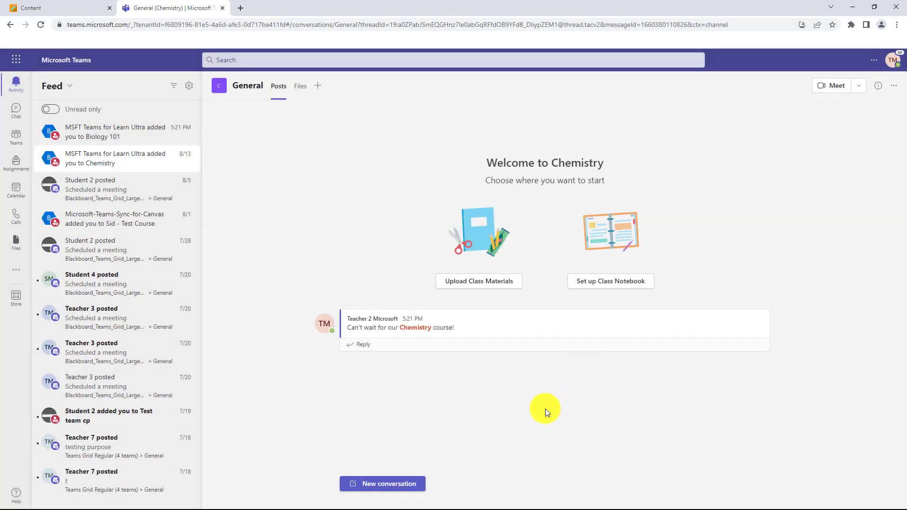
{"action": "mouse_move", "coordinate": [356, 276]}
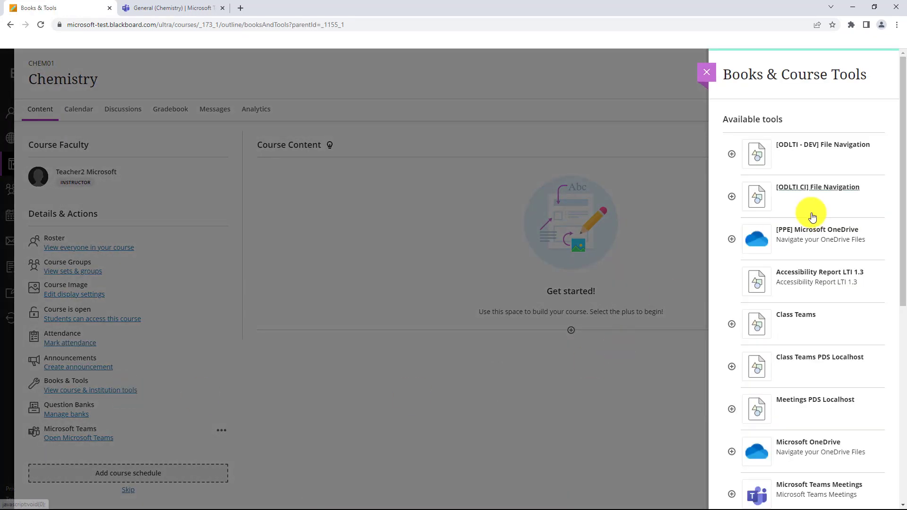
Scroll the Available tools panel down to Microsoft Teams Meetings.
{"action": "scroll", "scroll_direction": "down", "scroll_amount": 3}
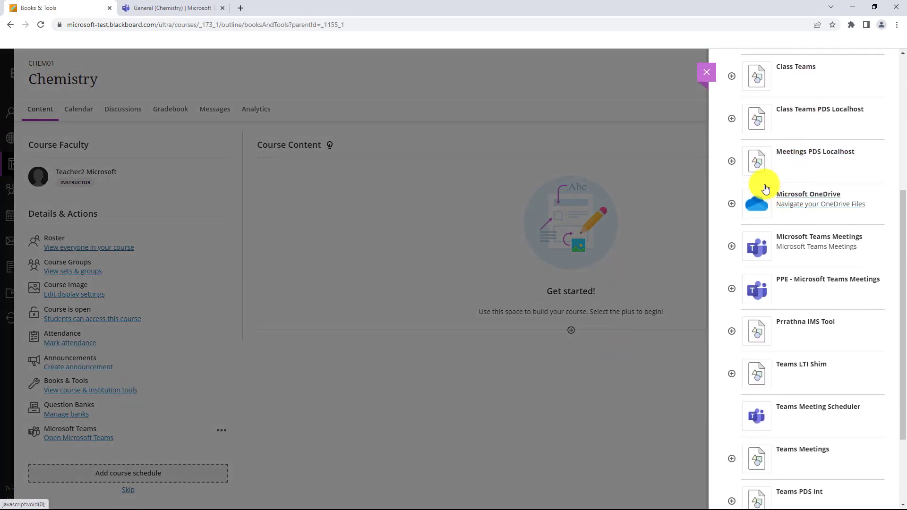
{"action": "mouse_move", "coordinate": [811, 177]}
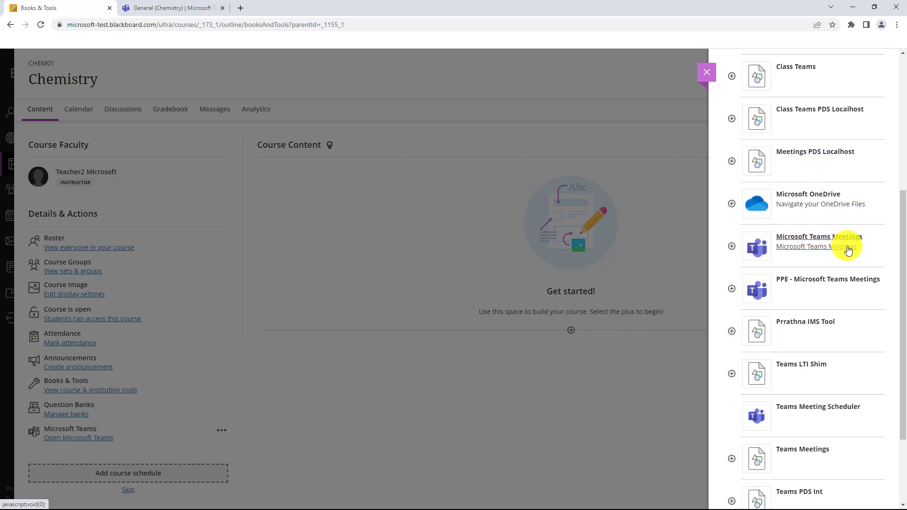
{"action": "mouse_move", "coordinate": [794, 239]}
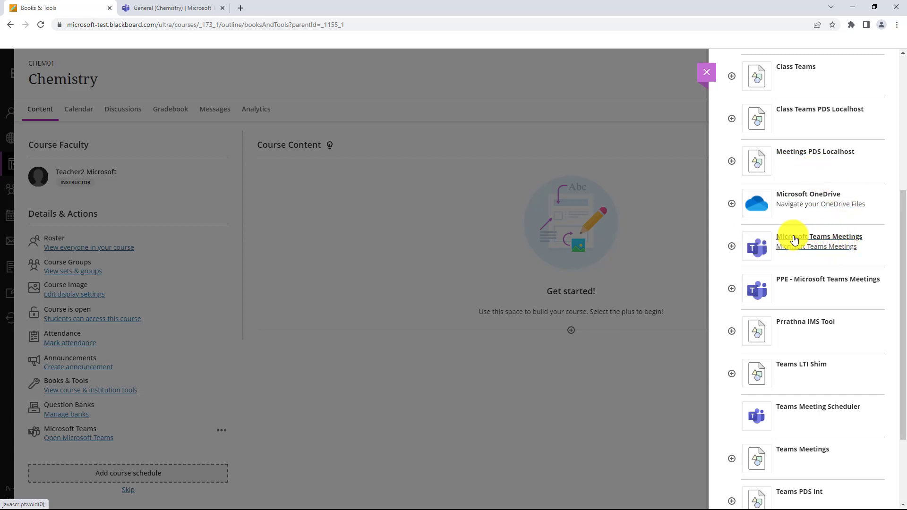
Launch the Microsoft Teams Meetings tool and start a blank new meeting.
{"action": "left_click", "coordinate": [819, 236]}
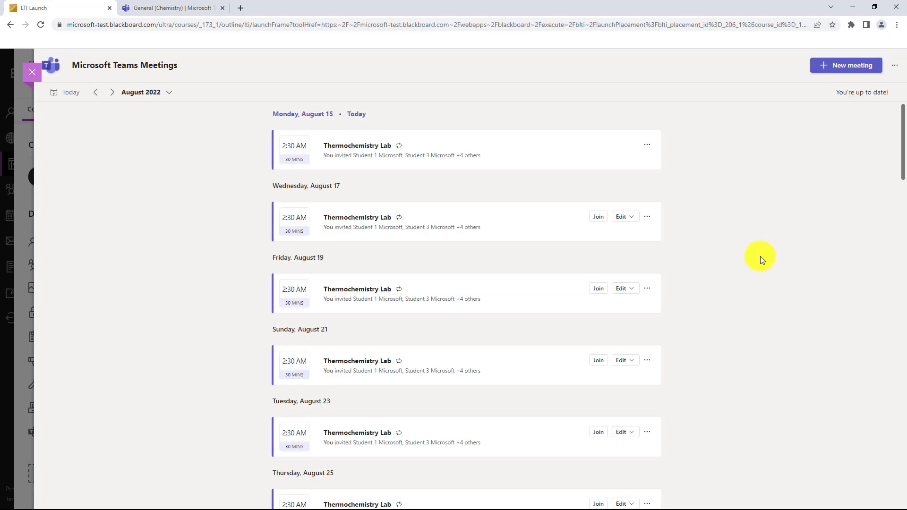
{"action": "mouse_move", "coordinate": [765, 216]}
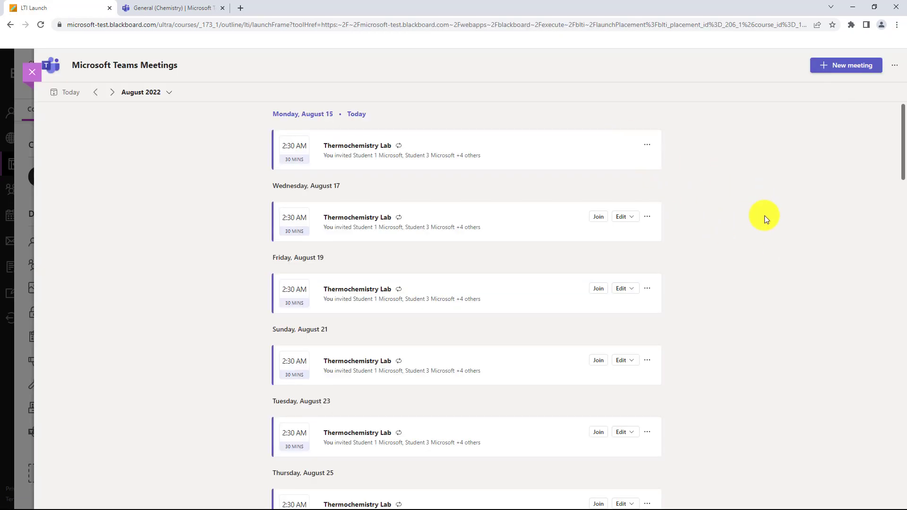
{"action": "mouse_move", "coordinate": [753, 169]}
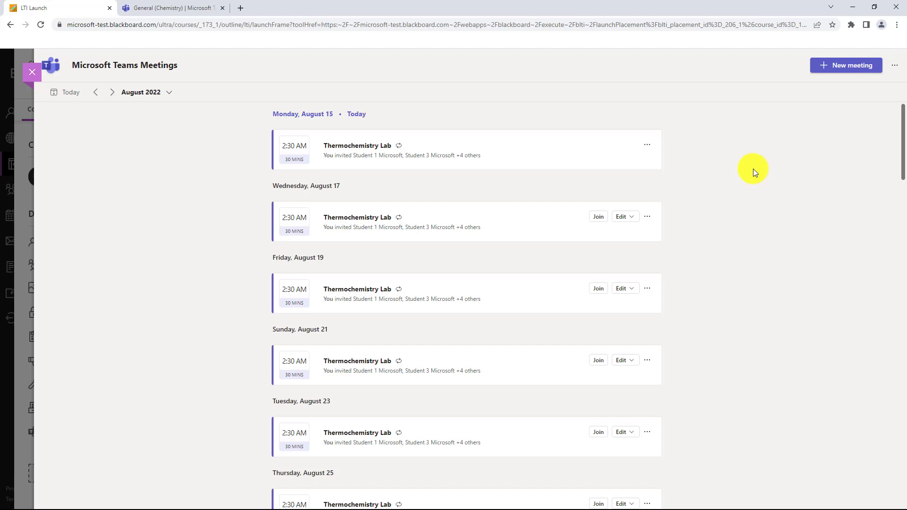
{"action": "mouse_move", "coordinate": [563, 170]}
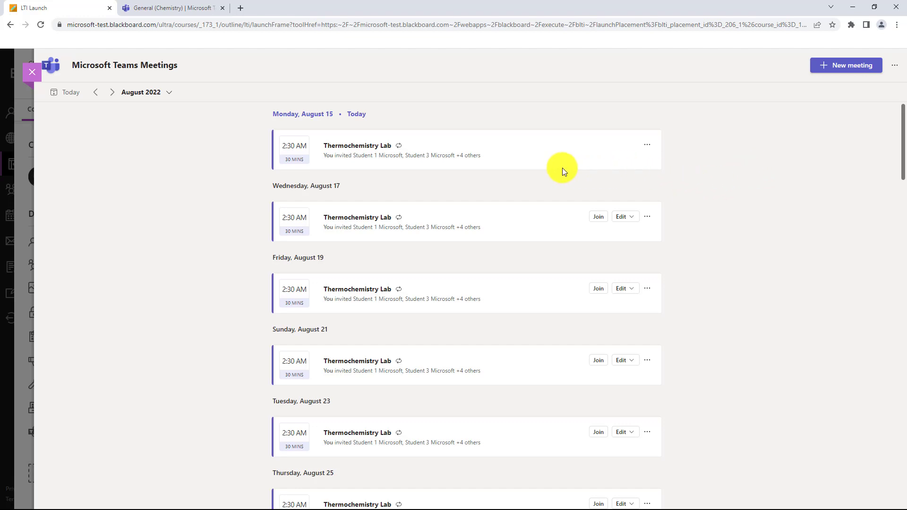
{"action": "mouse_move", "coordinate": [387, 334]}
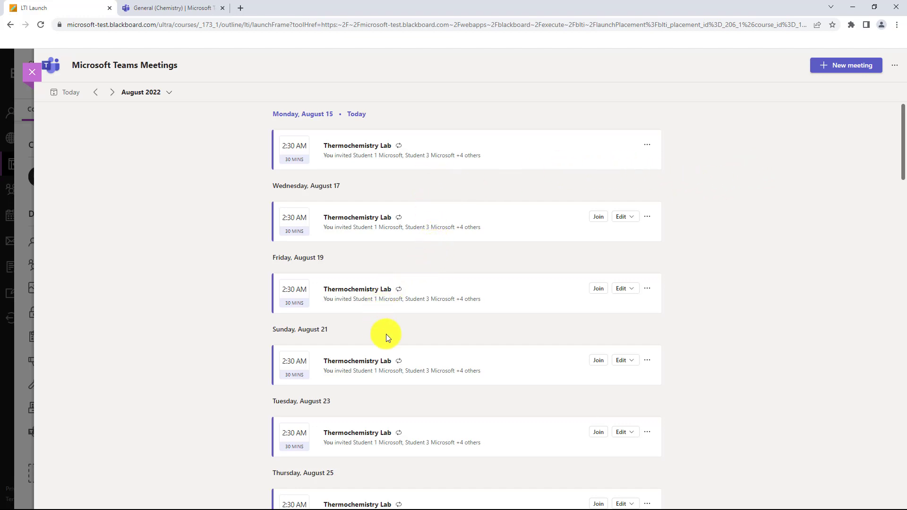
{"action": "mouse_move", "coordinate": [649, 251]}
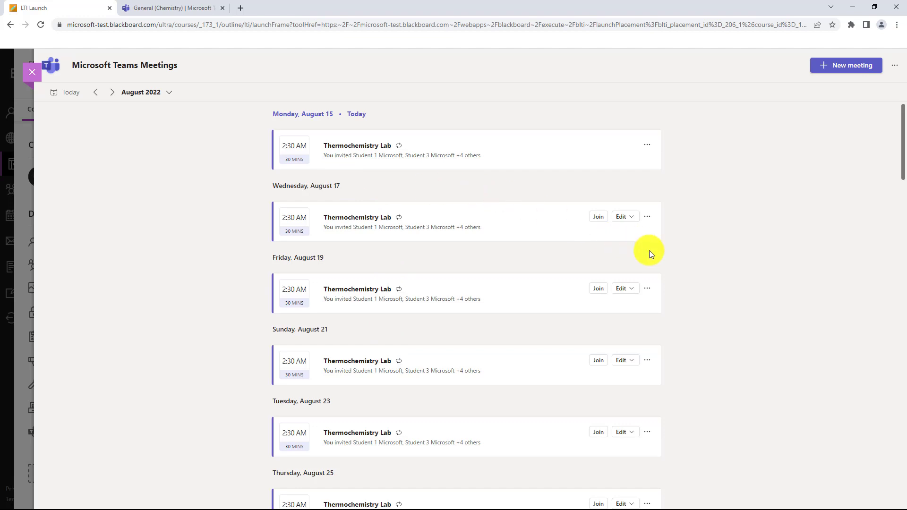
{"action": "mouse_move", "coordinate": [727, 212]}
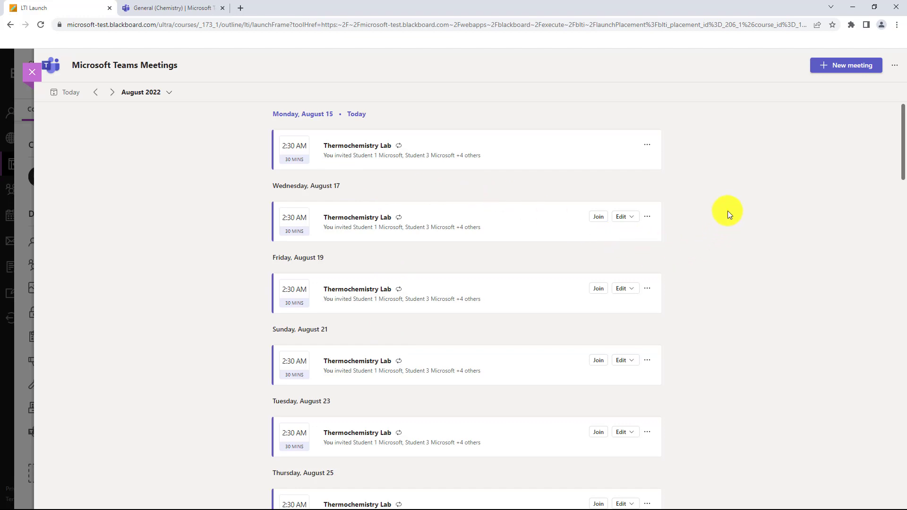
{"action": "mouse_move", "coordinate": [728, 103]}
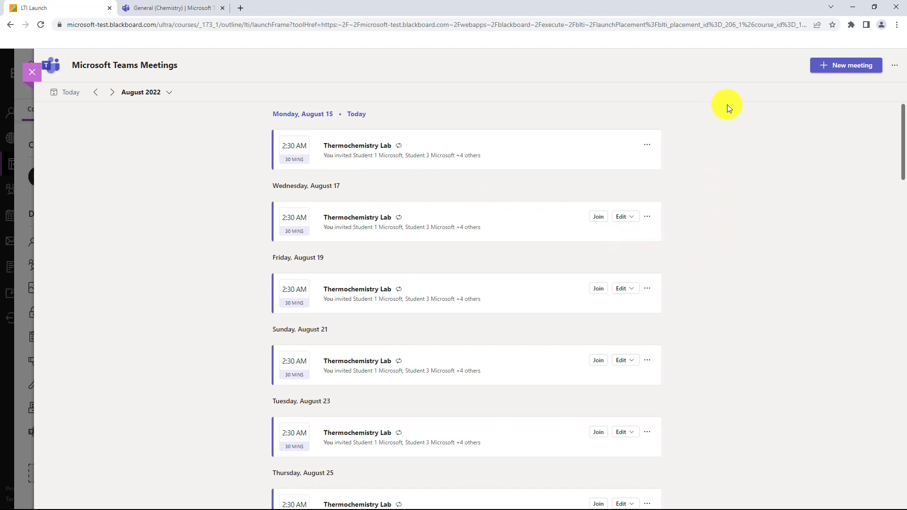
{"action": "left_click", "coordinate": [846, 65]}
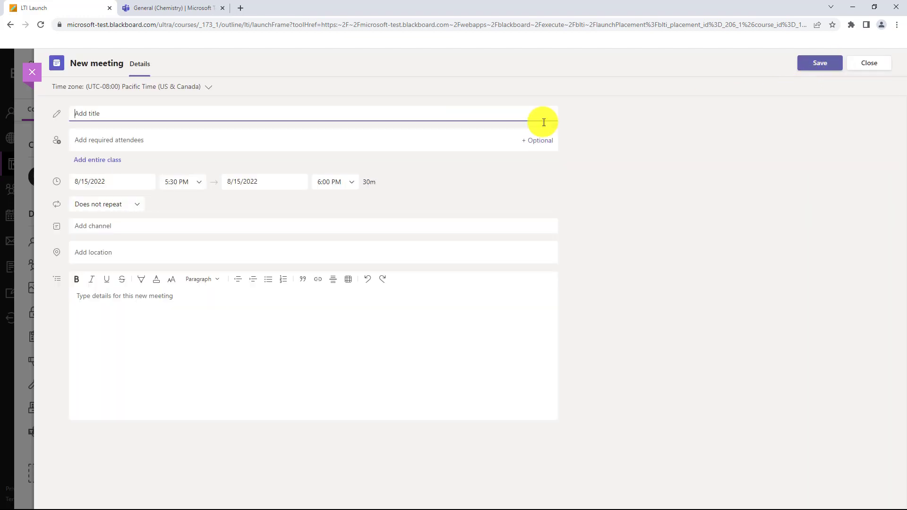
{"action": "mouse_move", "coordinate": [158, 134]}
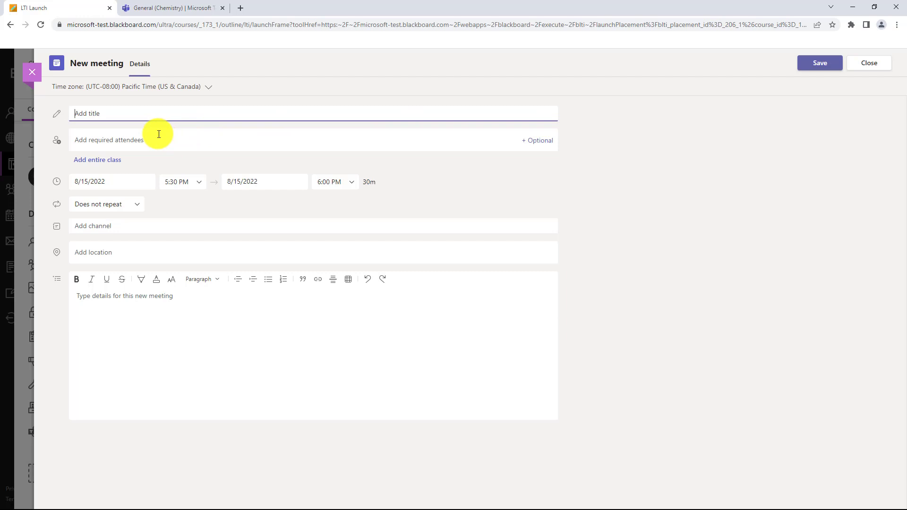
Save a 'One off' meeting on 8/15/2022 at 5:30 PM with the entire class invited.
{"action": "type", "text": "One off"}
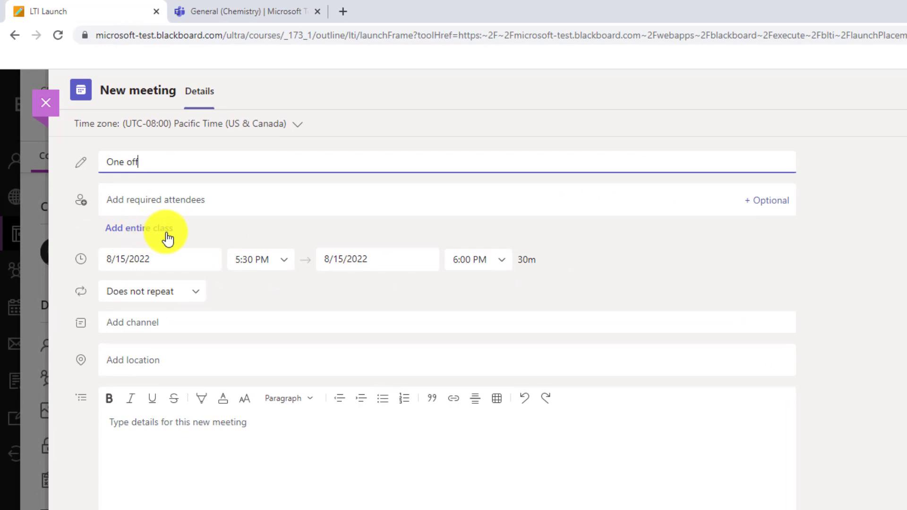
{"action": "left_click", "coordinate": [139, 228]}
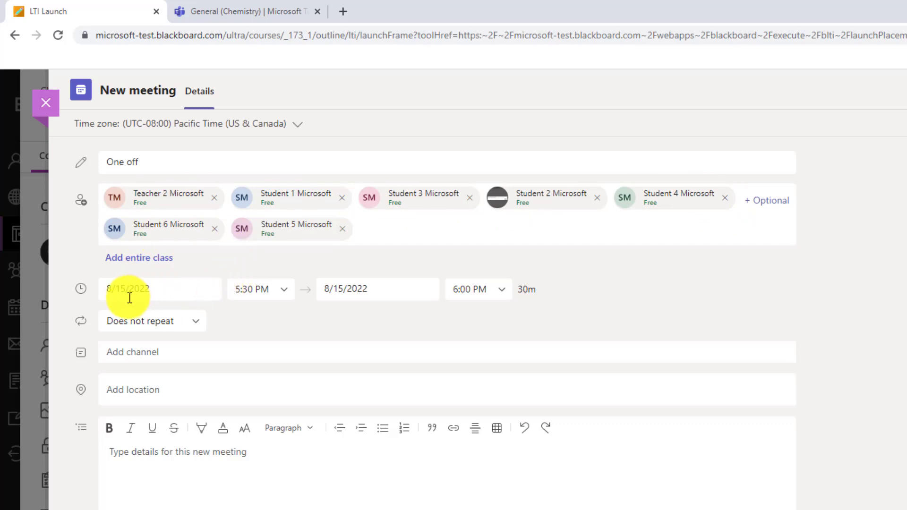
{"action": "mouse_move", "coordinate": [173, 385]}
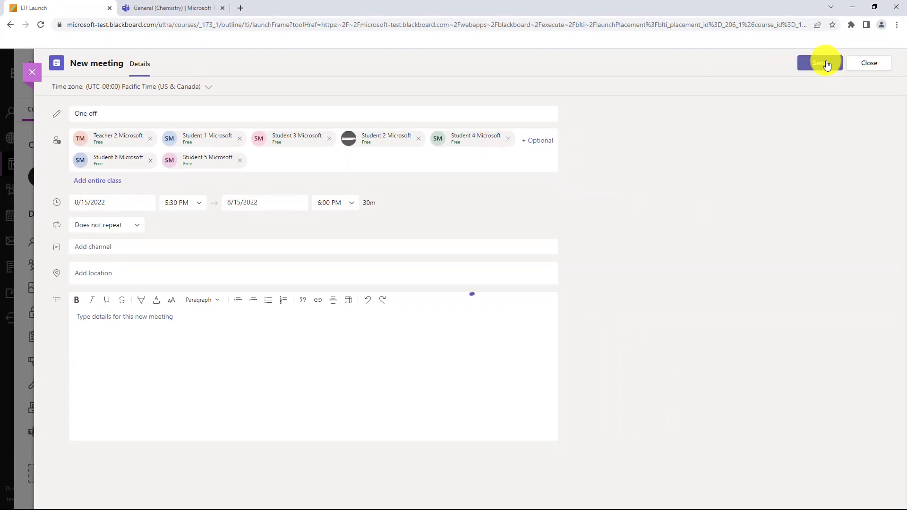
{"action": "left_click", "coordinate": [820, 62]}
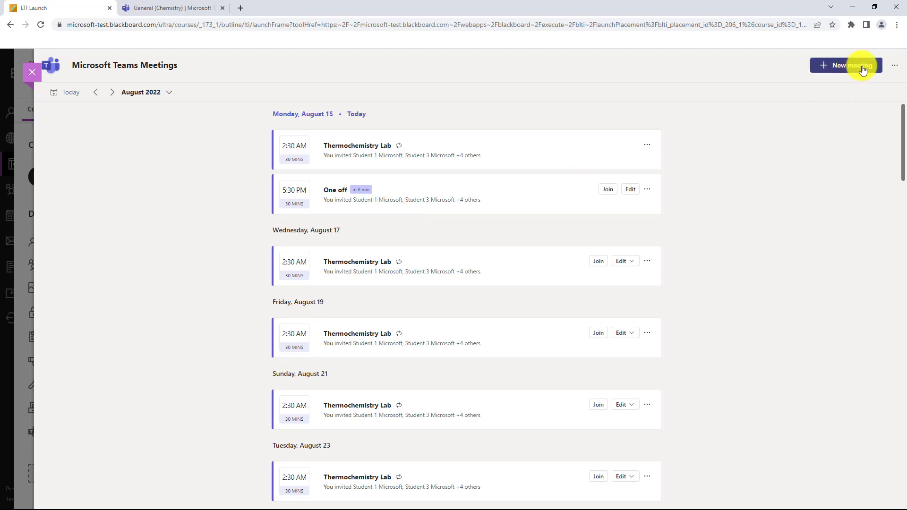
Send a daily 4:00–4:30 PM 'Office Hours' meeting held in the Chemistry General channel.
{"action": "left_click", "coordinate": [845, 65]}
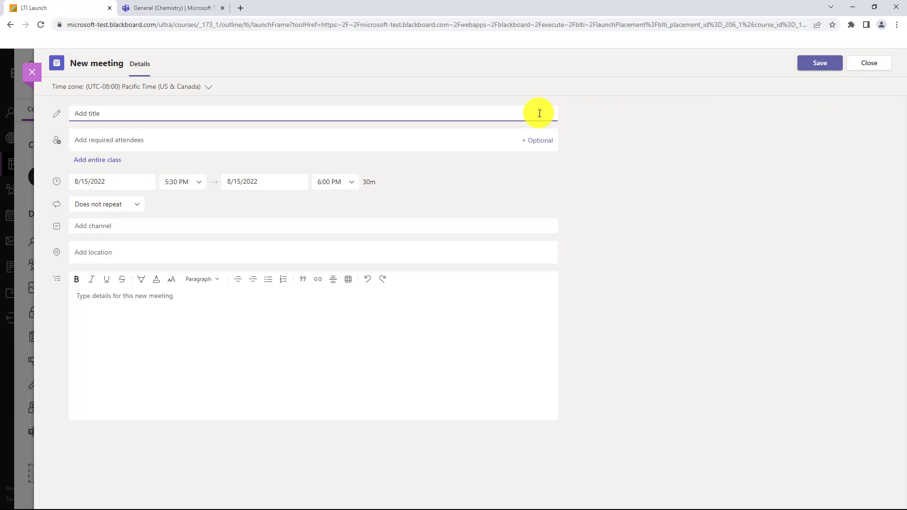
{"action": "type", "text": "Office Hours"}
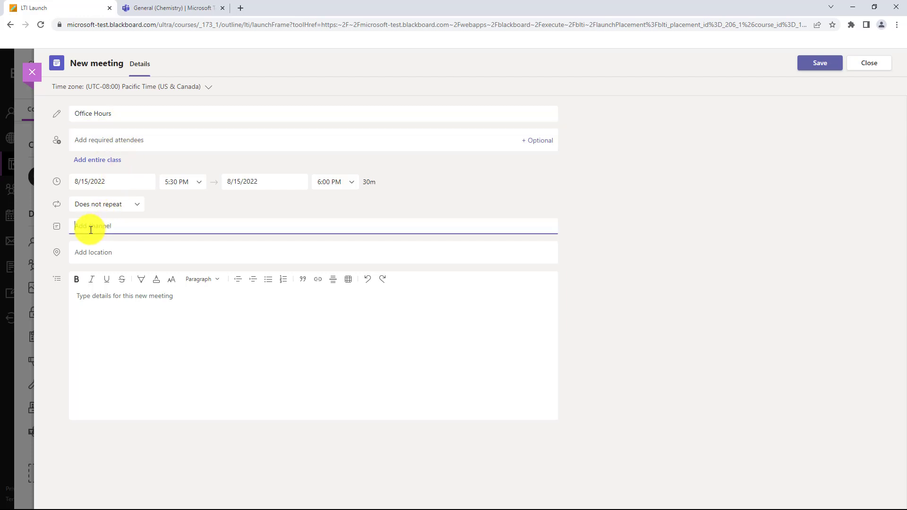
{"action": "left_click", "coordinate": [90, 226]}
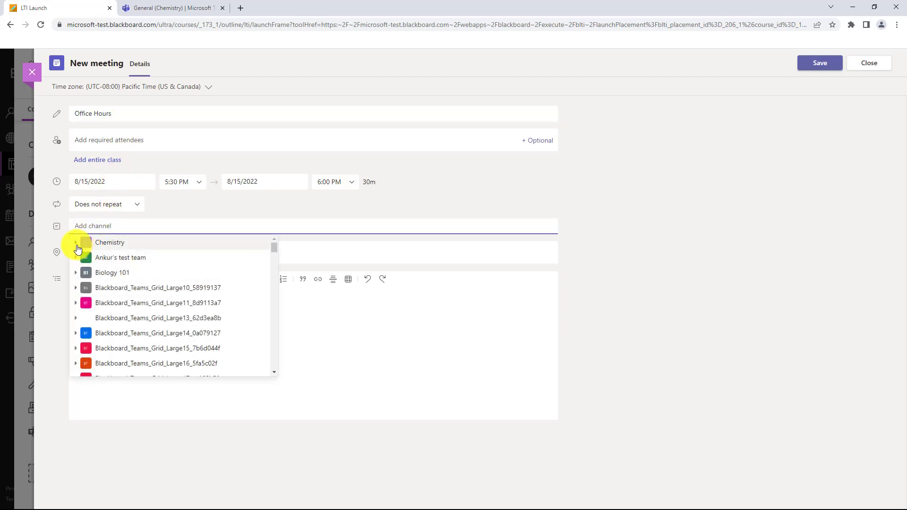
{"action": "left_click", "coordinate": [76, 242]}
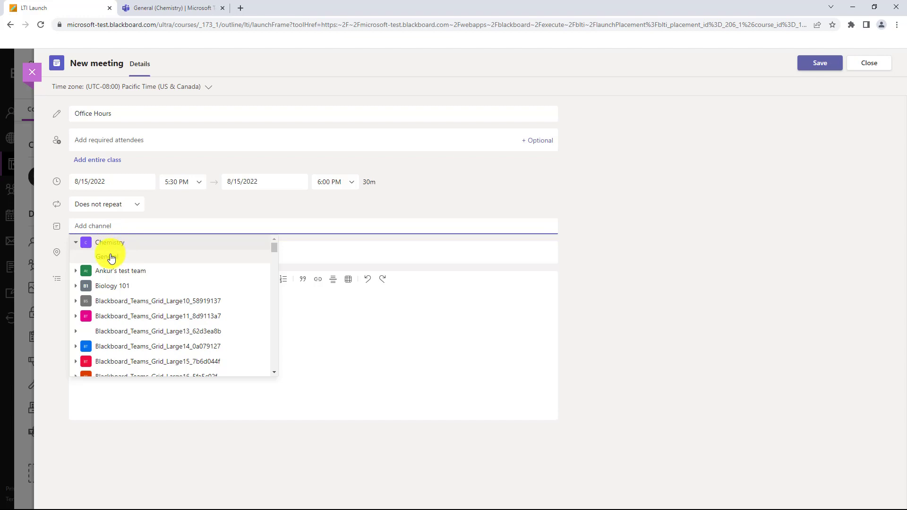
{"action": "left_click", "coordinate": [104, 257]}
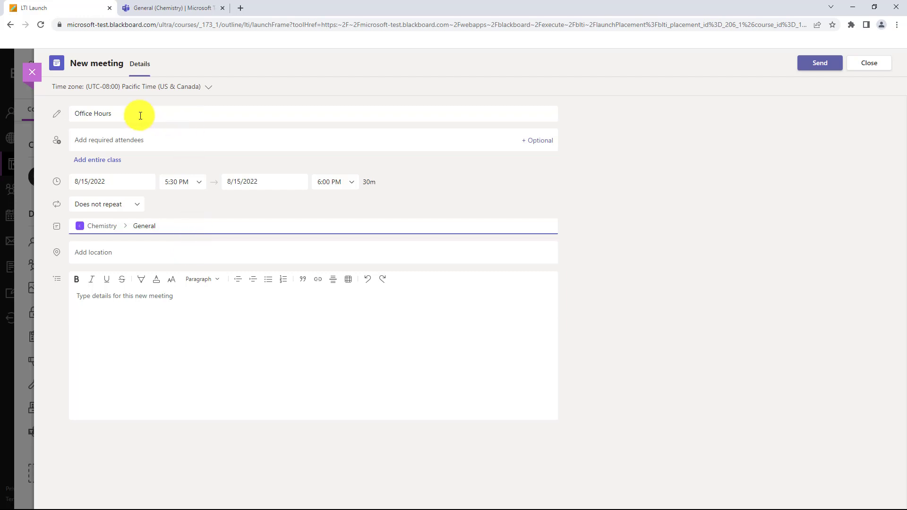
{"action": "left_click", "coordinate": [106, 205]}
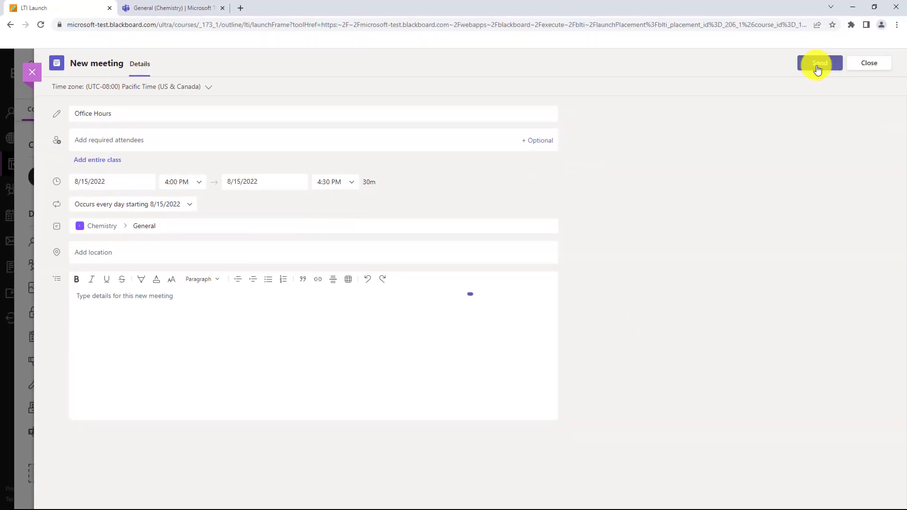
{"action": "left_click", "coordinate": [819, 63]}
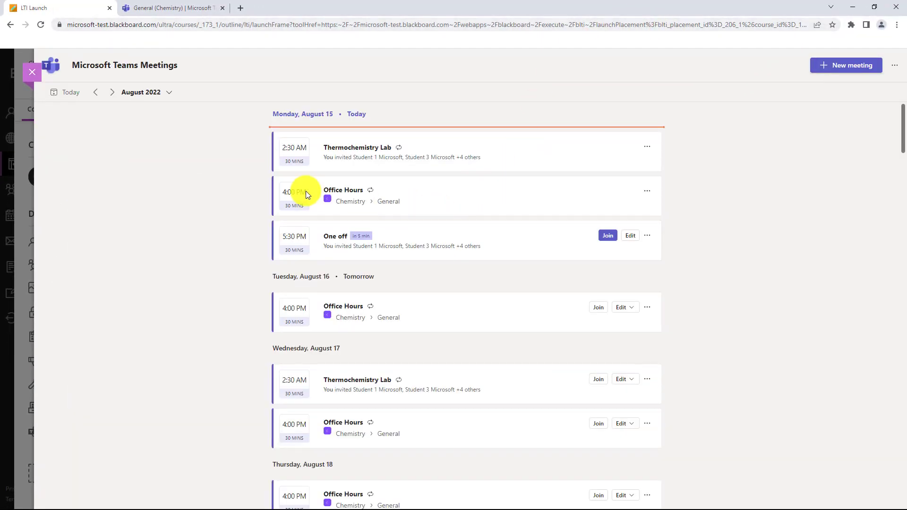
{"action": "mouse_move", "coordinate": [276, 278]}
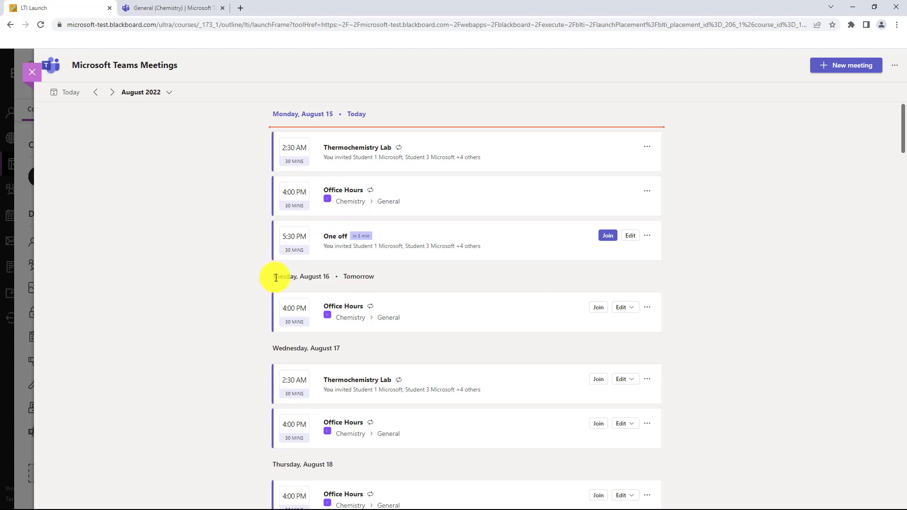
{"action": "mouse_move", "coordinate": [386, 367]}
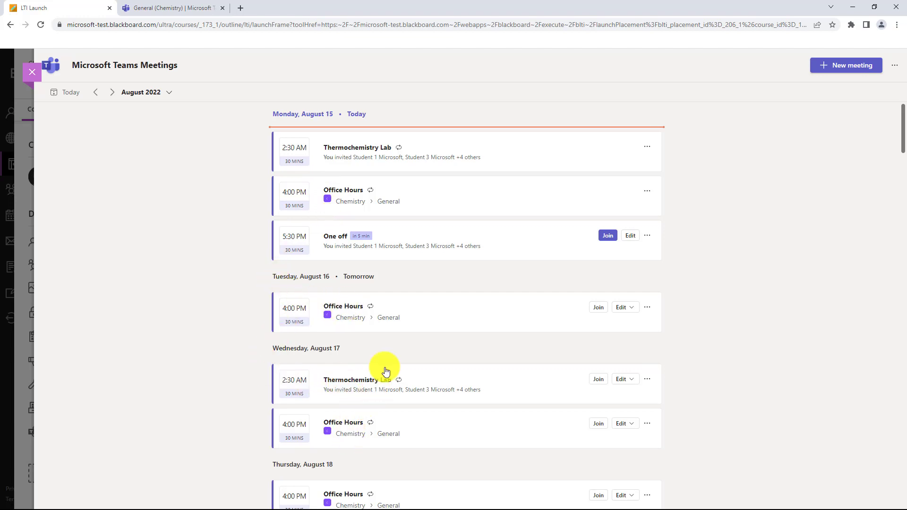
{"action": "mouse_move", "coordinate": [648, 190]}
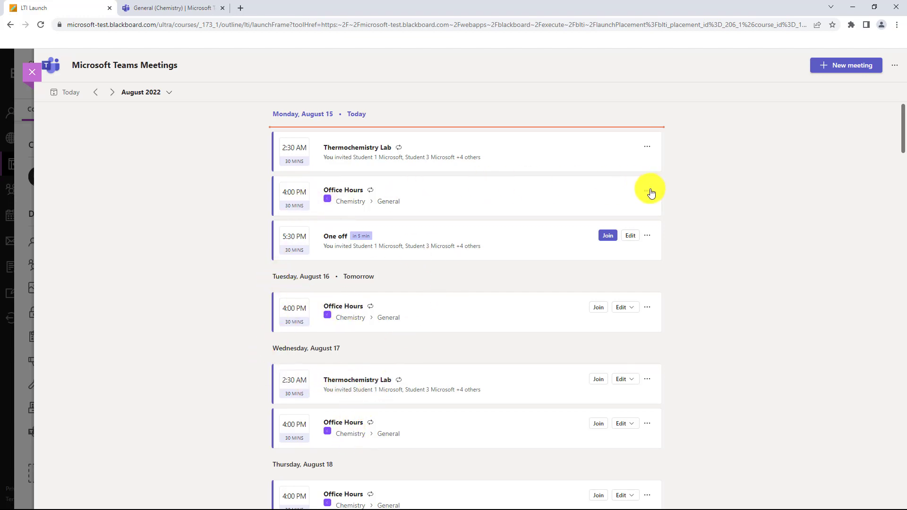
{"action": "left_click", "coordinate": [647, 190]}
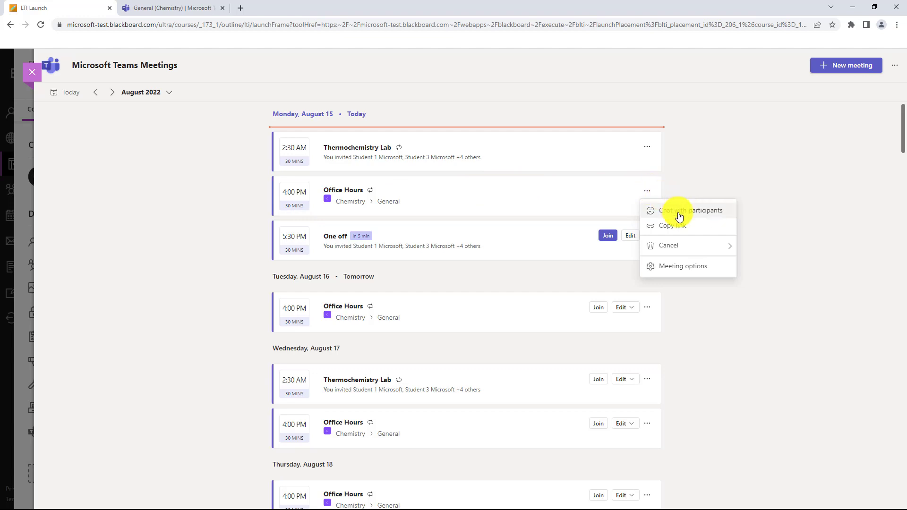
{"action": "mouse_move", "coordinate": [681, 268]}
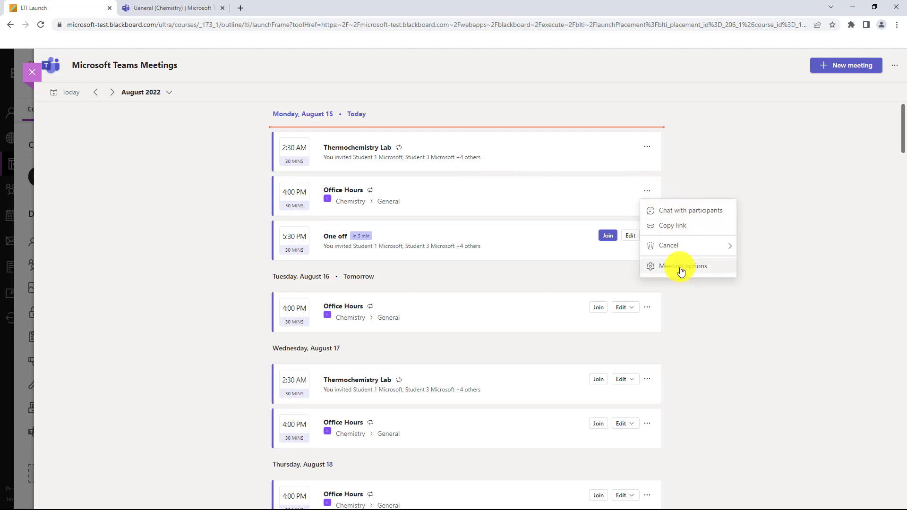
{"action": "mouse_move", "coordinate": [246, 199]}
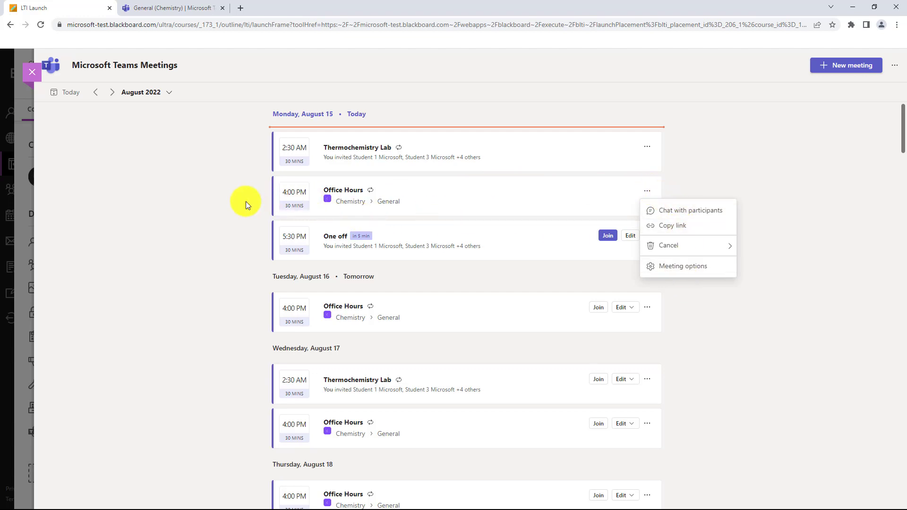
{"action": "left_click", "coordinate": [211, 197]}
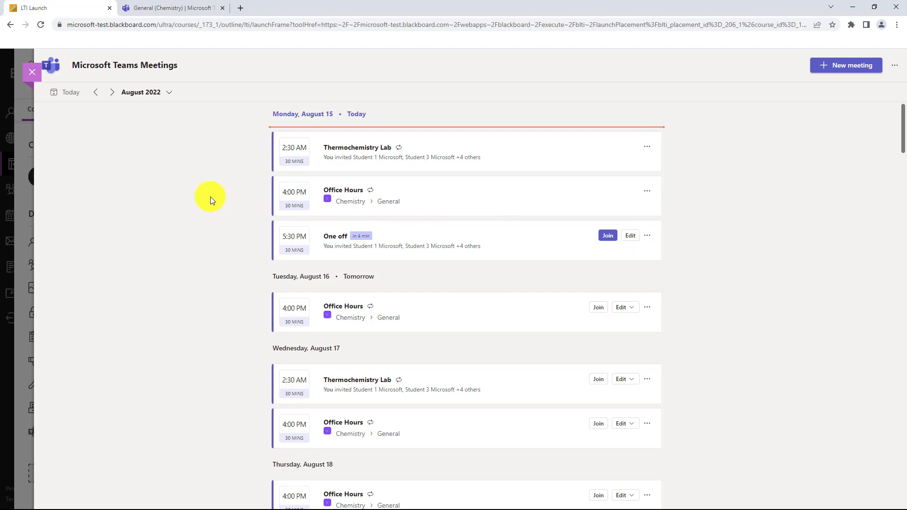
{"action": "mouse_move", "coordinate": [227, 62]}
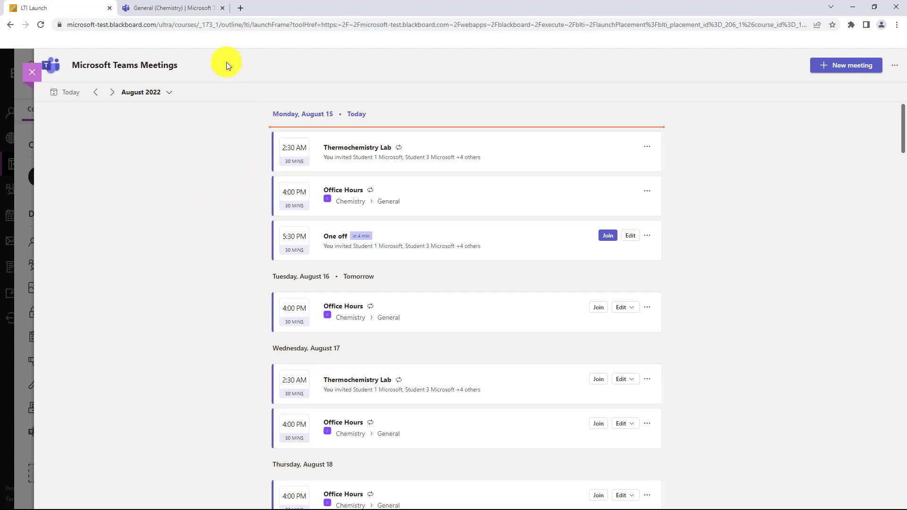
In Teams' Chemistry General channel, open the Office Hours meeting's join screen and cancel without joining.
{"action": "left_click", "coordinate": [171, 8]}
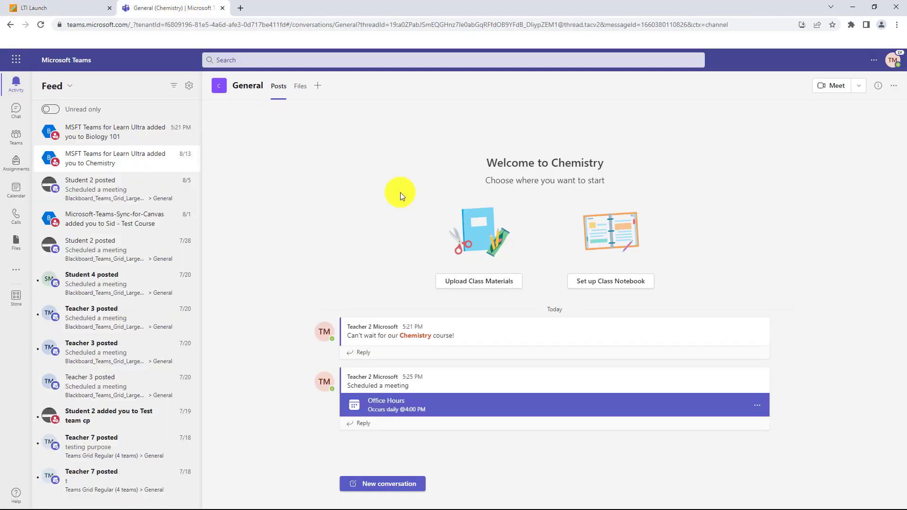
{"action": "mouse_move", "coordinate": [678, 413]}
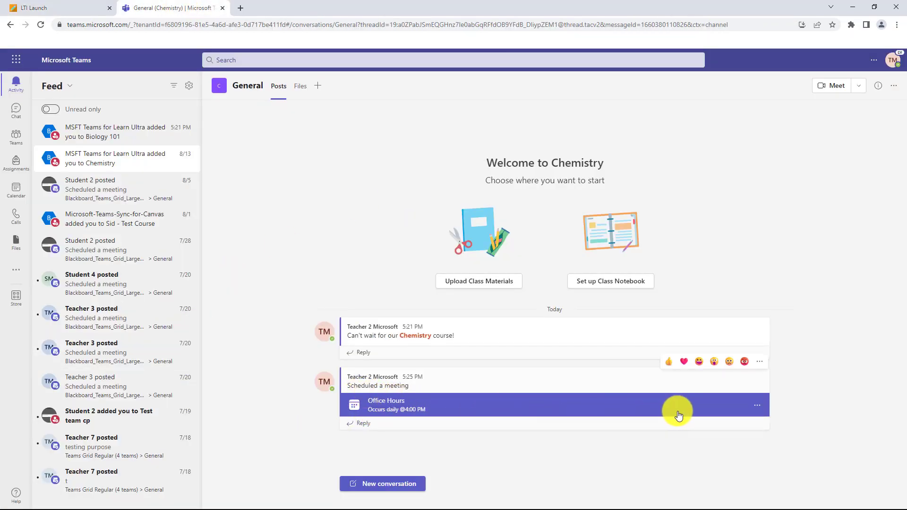
{"action": "mouse_move", "coordinate": [442, 404]}
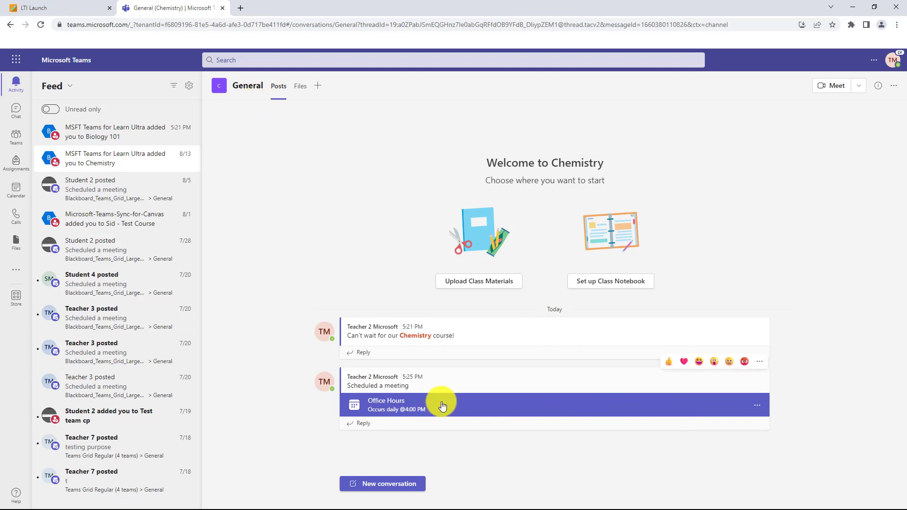
{"action": "mouse_move", "coordinate": [431, 406]}
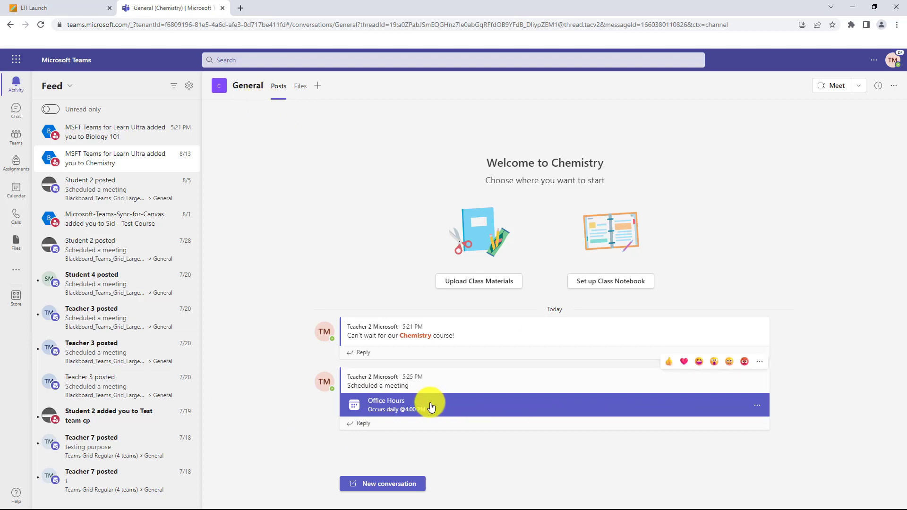
{"action": "left_click", "coordinate": [405, 405]}
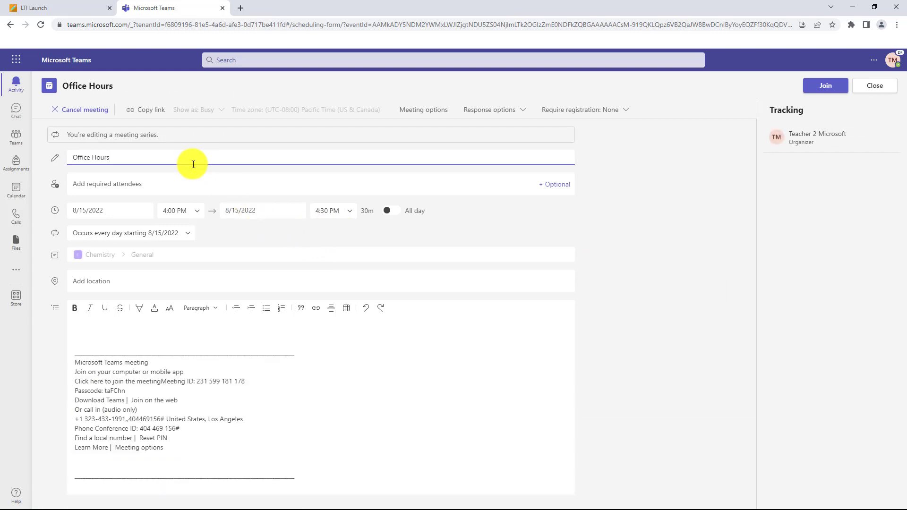
{"action": "left_click", "coordinate": [825, 86]}
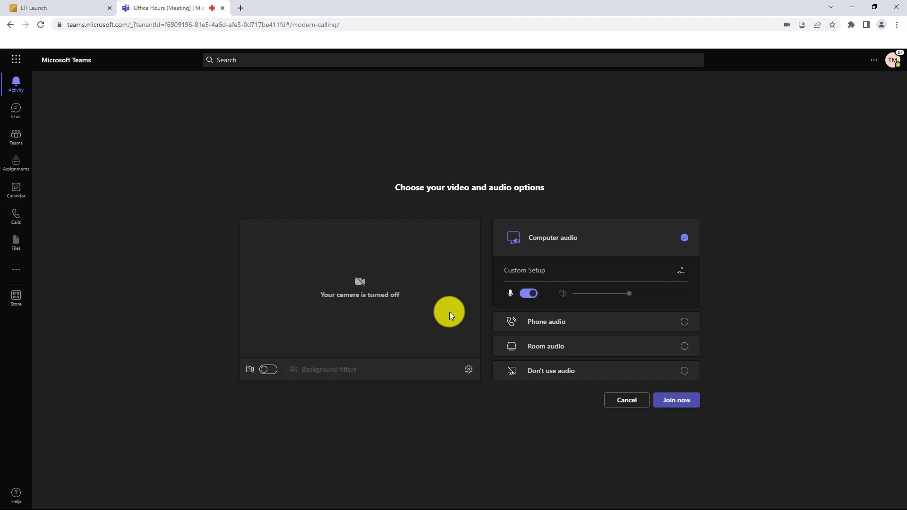
{"action": "mouse_move", "coordinate": [620, 407]}
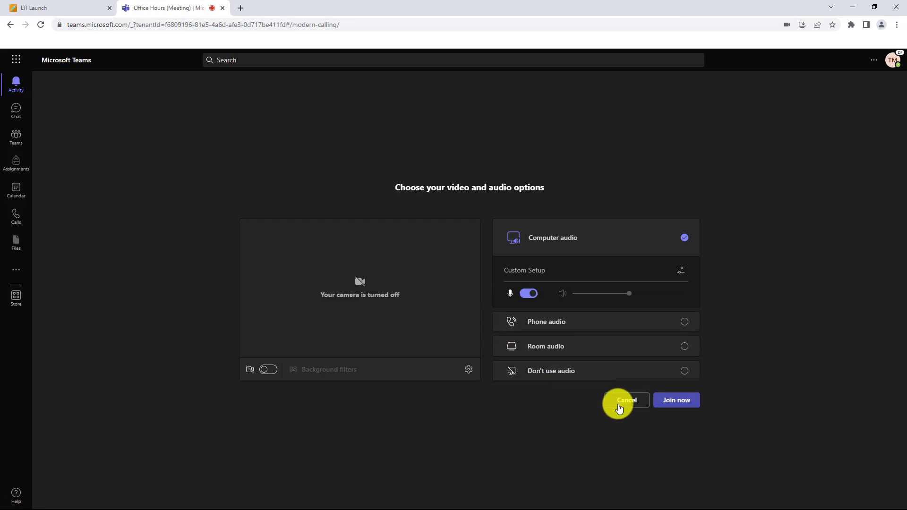
{"action": "left_click", "coordinate": [626, 401]}
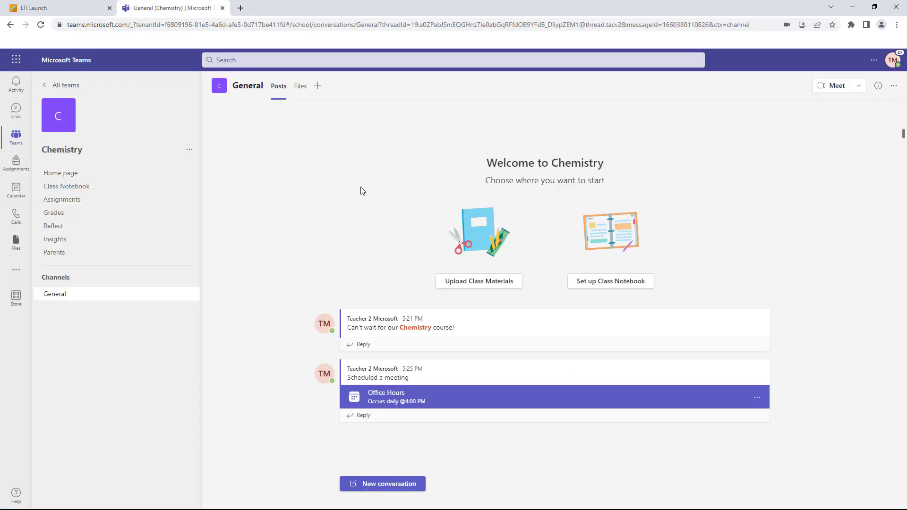
Return to the Blackboard meetings list and open then close the August 2022 date picker unchanged.
{"action": "left_click", "coordinate": [47, 6]}
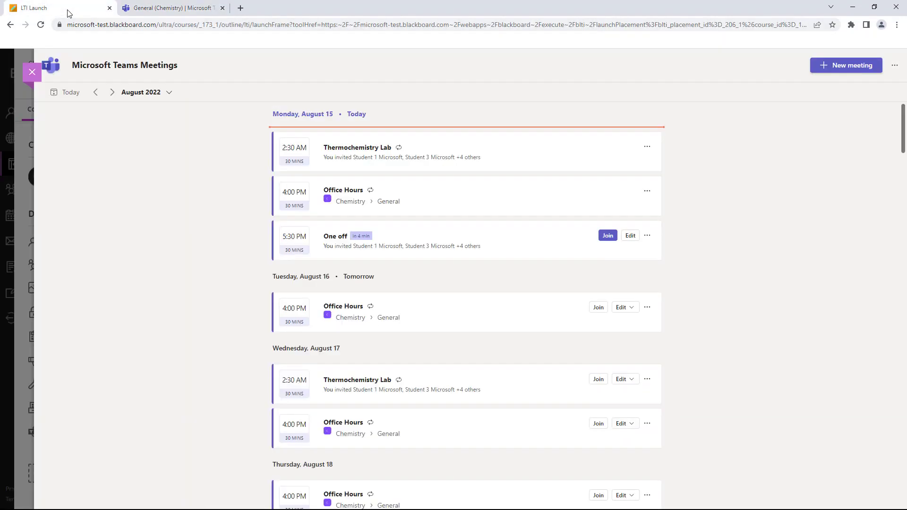
{"action": "mouse_move", "coordinate": [67, 92]}
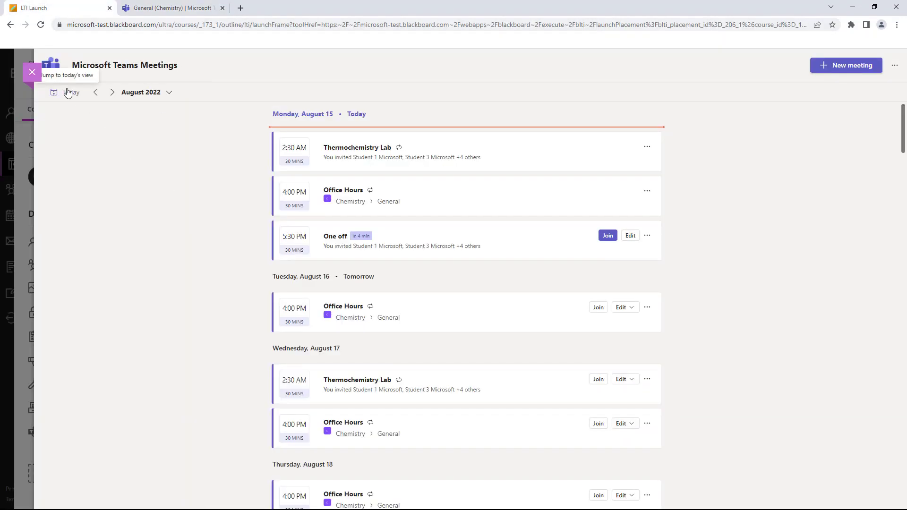
{"action": "mouse_move", "coordinate": [113, 94]}
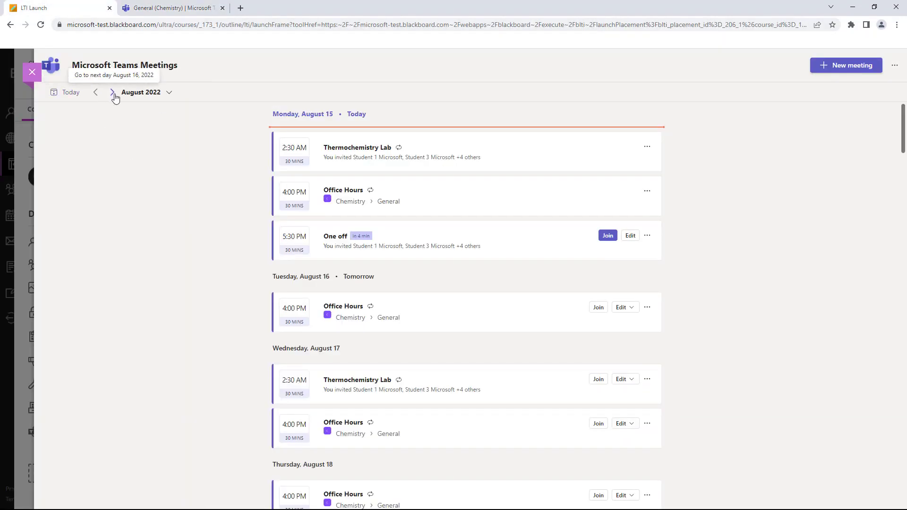
{"action": "left_click", "coordinate": [169, 92]}
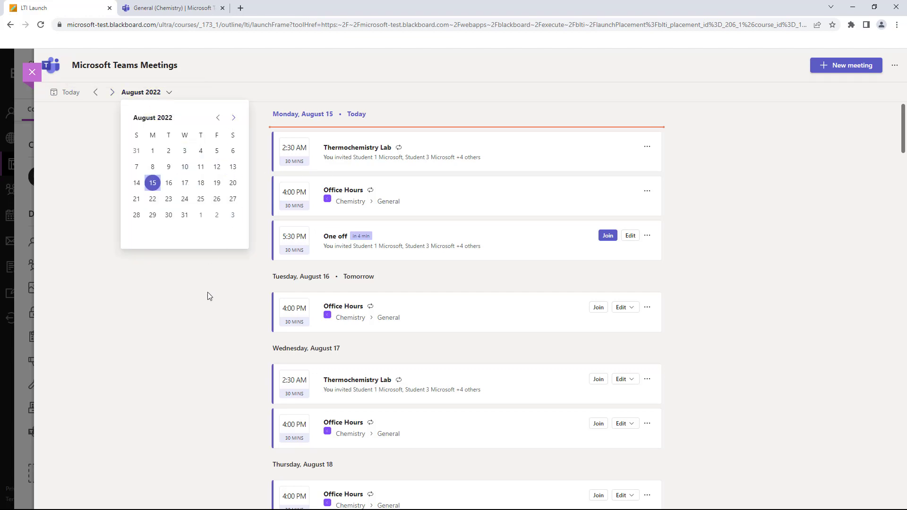
{"action": "left_click", "coordinate": [205, 306]}
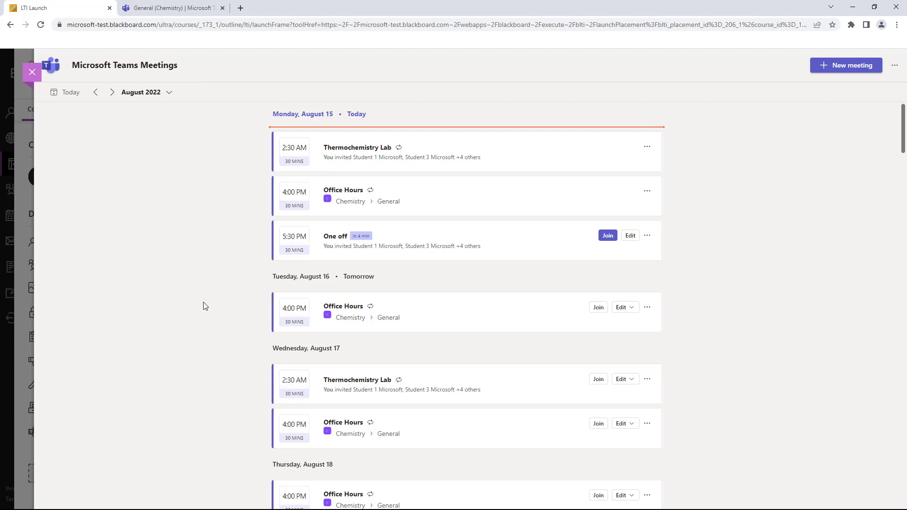
{"action": "mouse_move", "coordinate": [31, 73]}
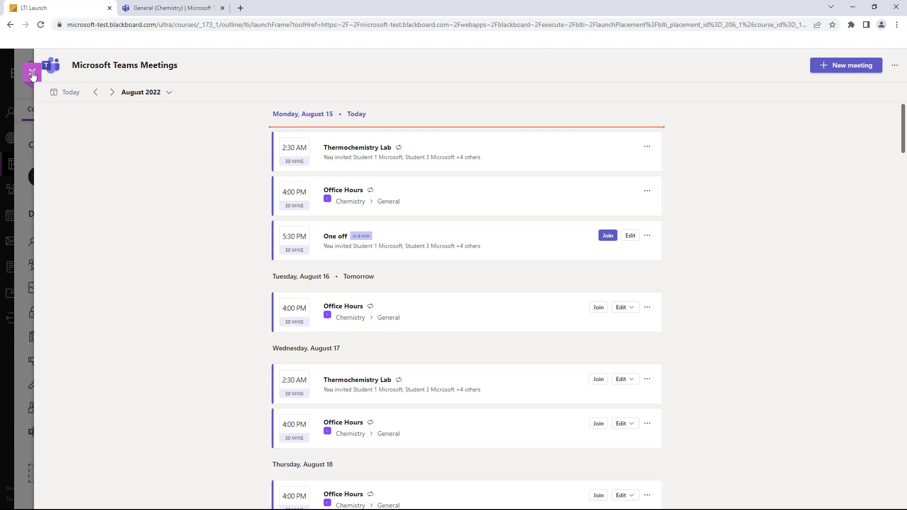